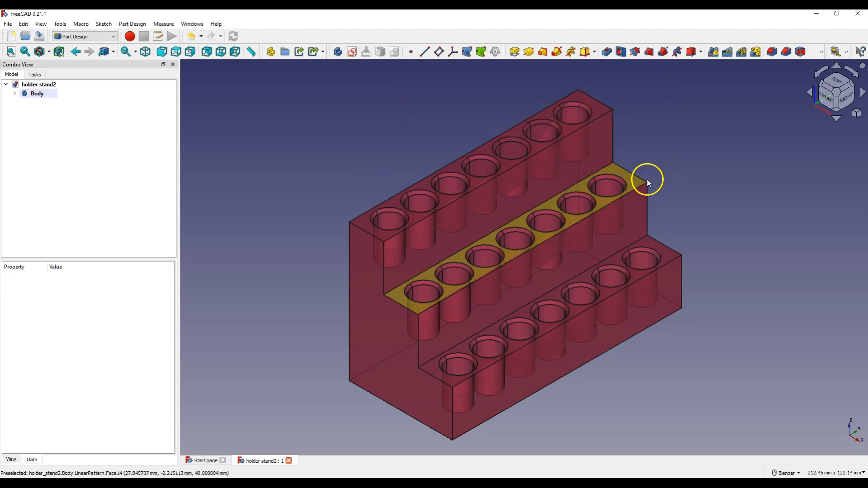
{"action": "mouse_move", "coordinate": [452, 374]}
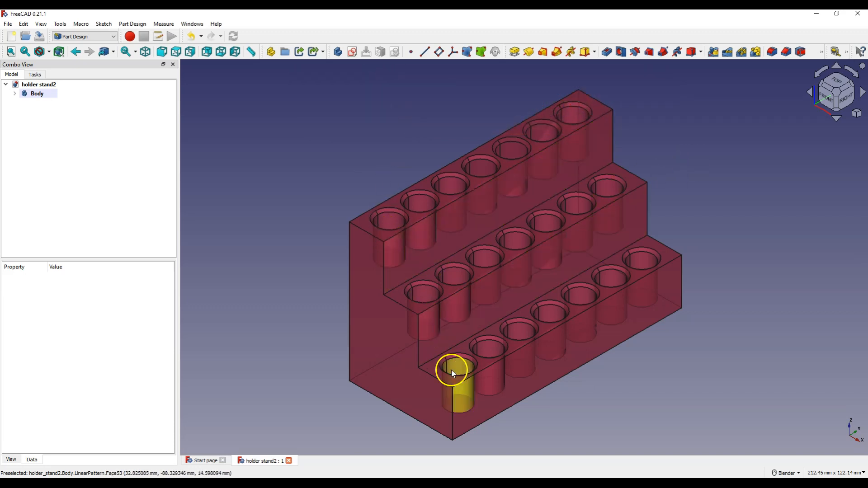
{"action": "mouse_move", "coordinate": [353, 215]}
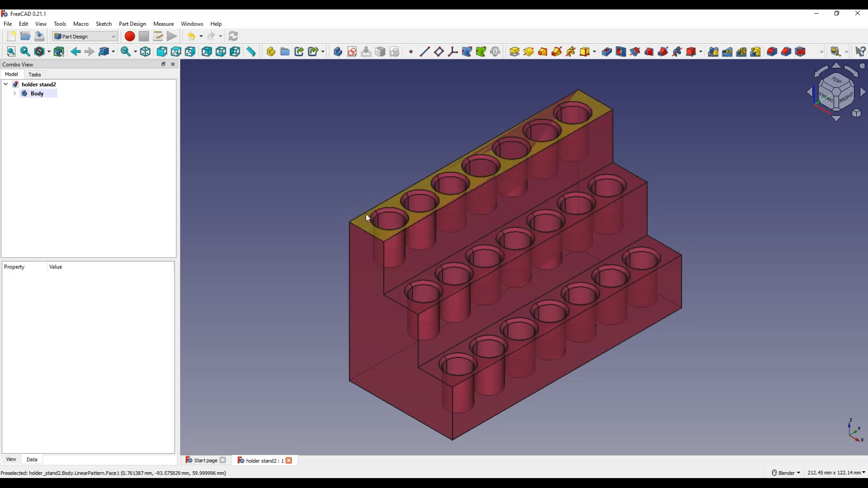
{"action": "mouse_move", "coordinate": [344, 193]}
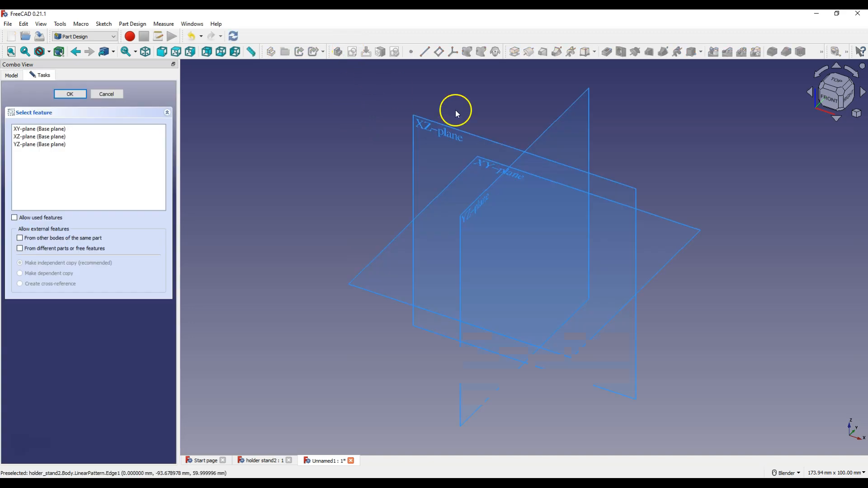
{"action": "mouse_move", "coordinate": [432, 134]}
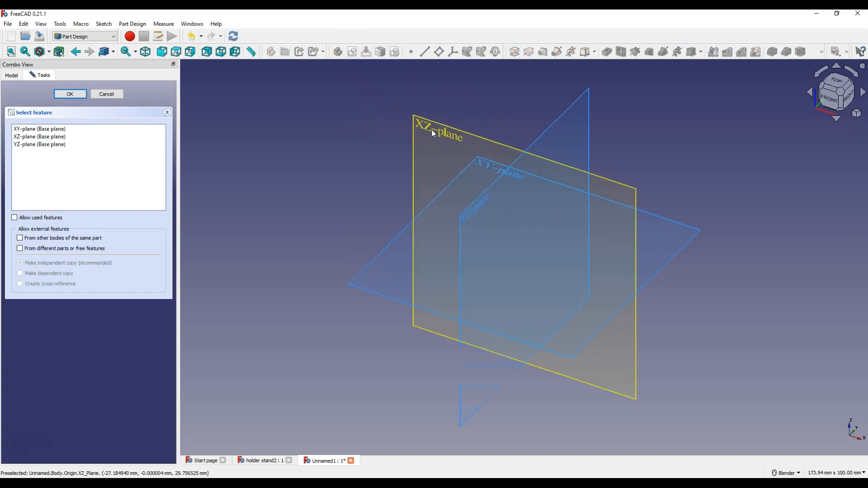
Attach the new sketch to the XZ base plane and open it for editing.
{"action": "left_click", "coordinate": [70, 94]}
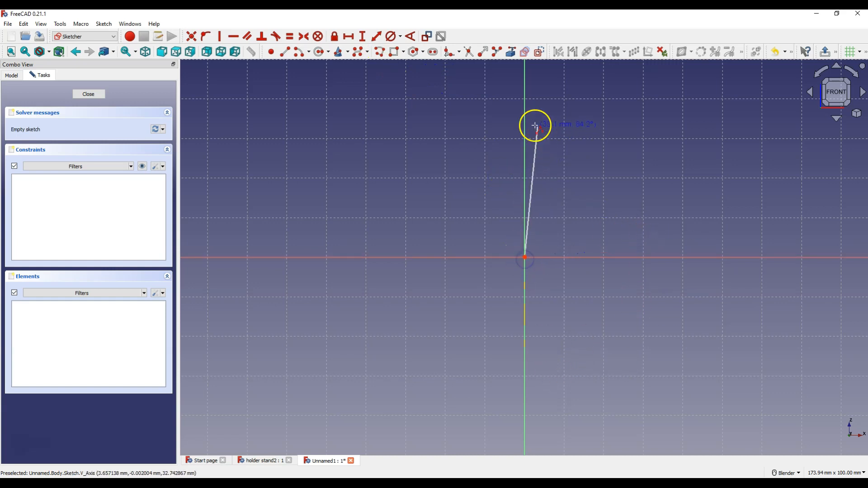
Draw the closed eight-line stepped profile from the origin with the Polyline tool.
{"action": "left_click", "coordinate": [534, 126]}
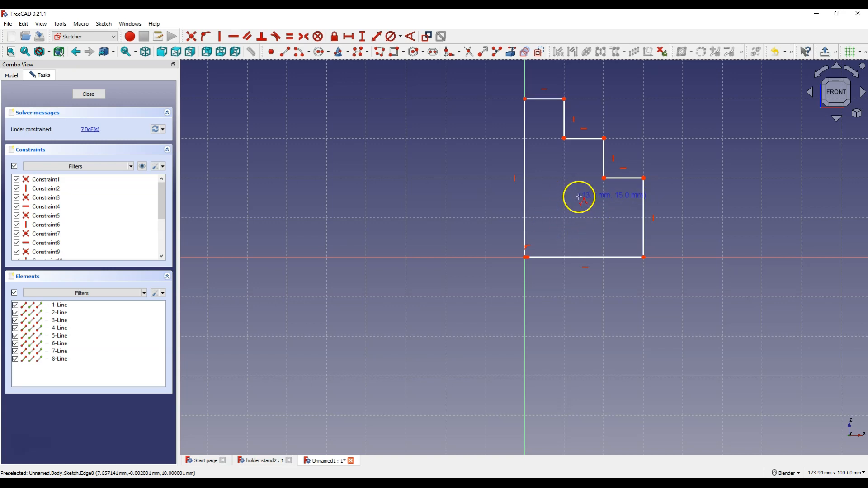
{"action": "mouse_move", "coordinate": [586, 206]}
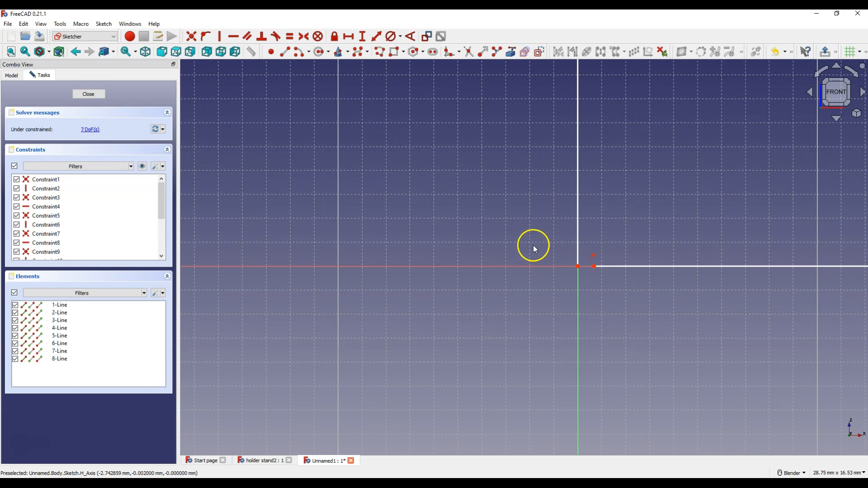
{"action": "scroll", "scroll_direction": "down", "scroll_amount": 3}
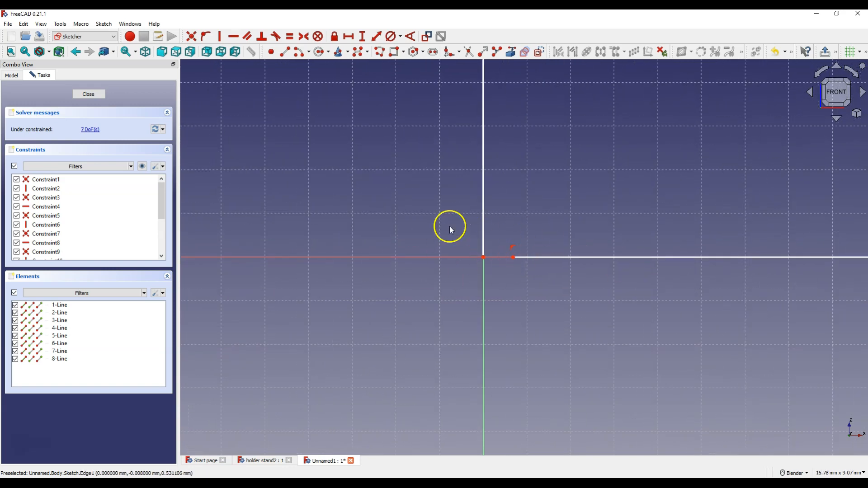
{"action": "mouse_move", "coordinate": [525, 266]}
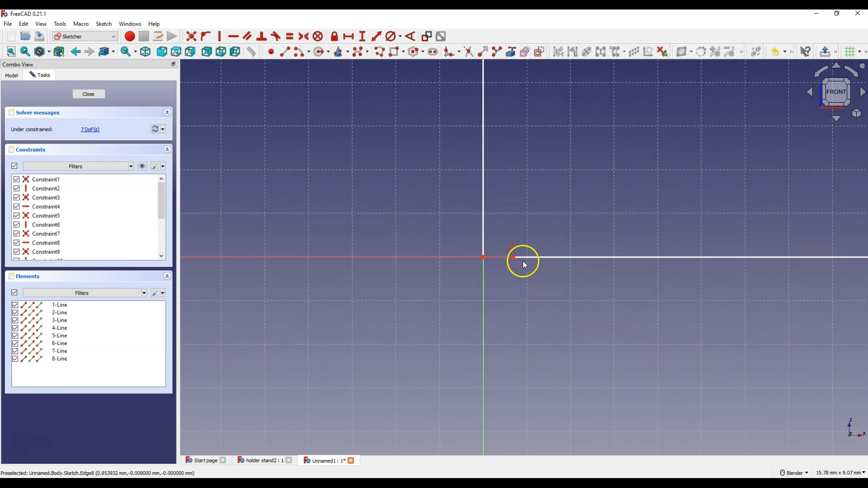
Fix the loose end at the origin, make the three risers equal, and set 15 mm top width and 20 mm lowest-step height.
{"action": "left_click", "coordinate": [514, 258]}
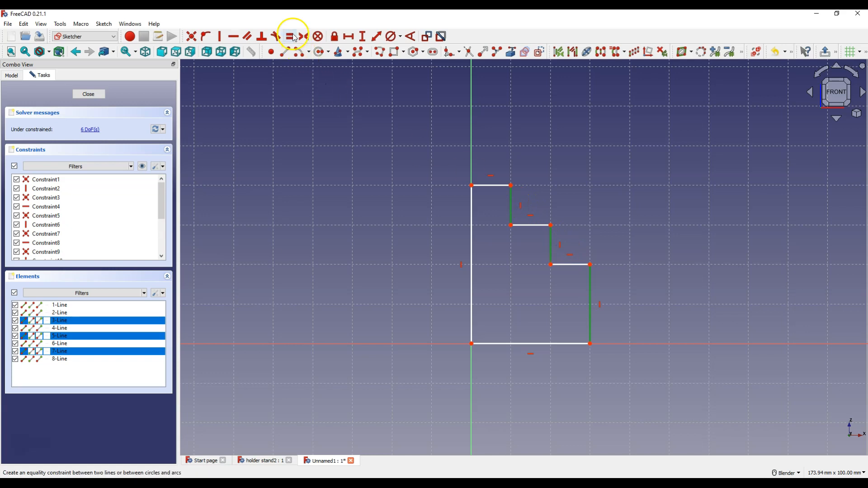
{"action": "left_click", "coordinate": [291, 36]}
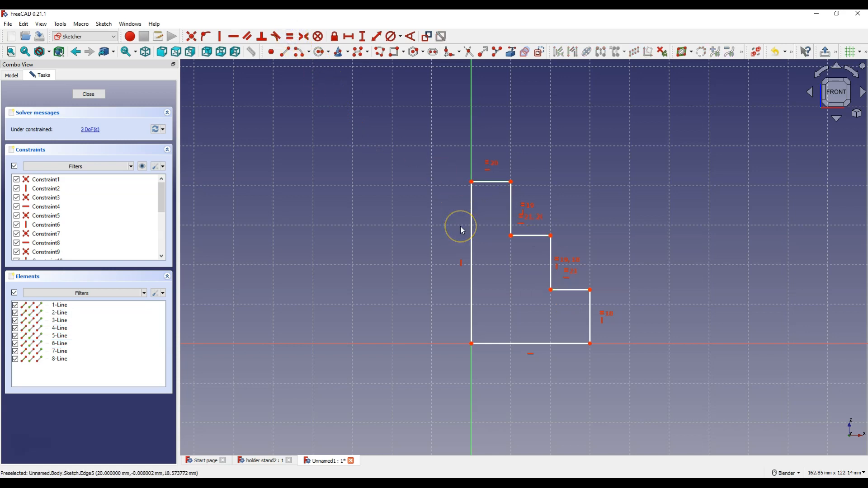
{"action": "mouse_move", "coordinate": [480, 232]}
{"action": "type", "text": "15"}
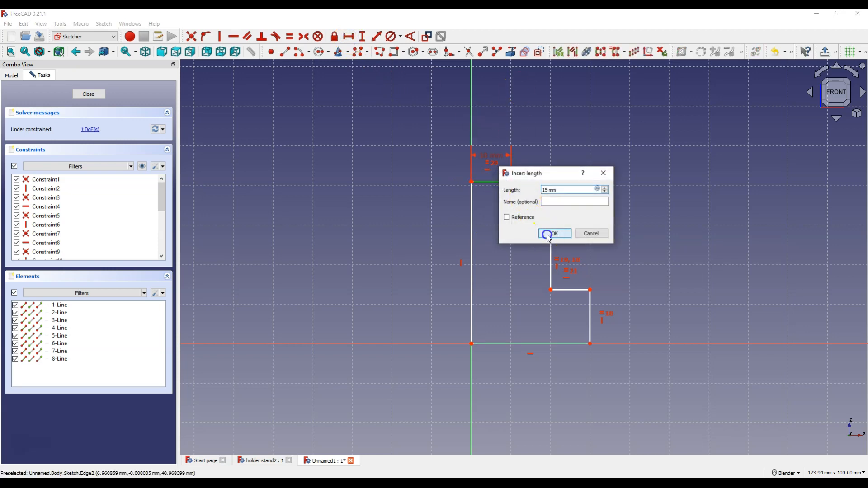
{"action": "left_click", "coordinate": [553, 233]}
{"action": "type", "text": "20"}
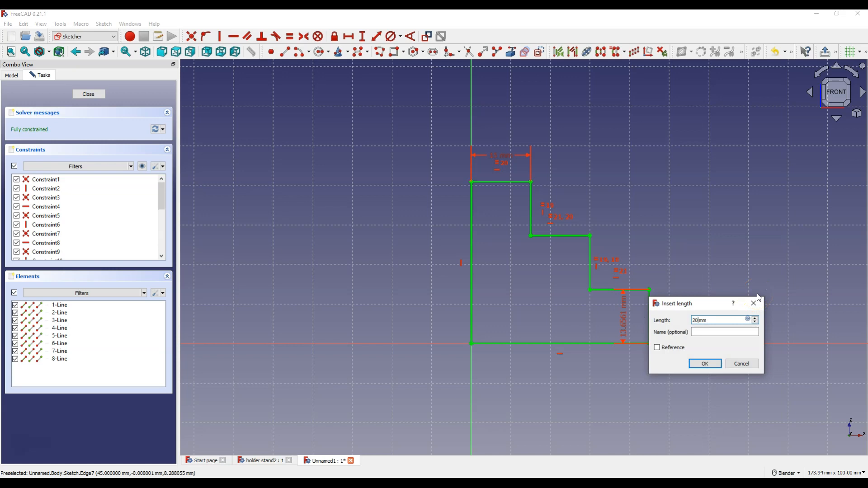
{"action": "left_click", "coordinate": [705, 363]}
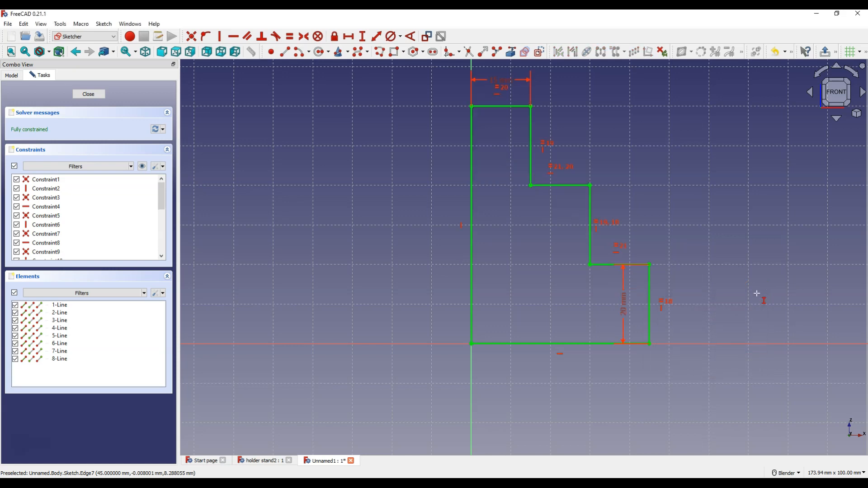
{"action": "mouse_move", "coordinate": [688, 275]}
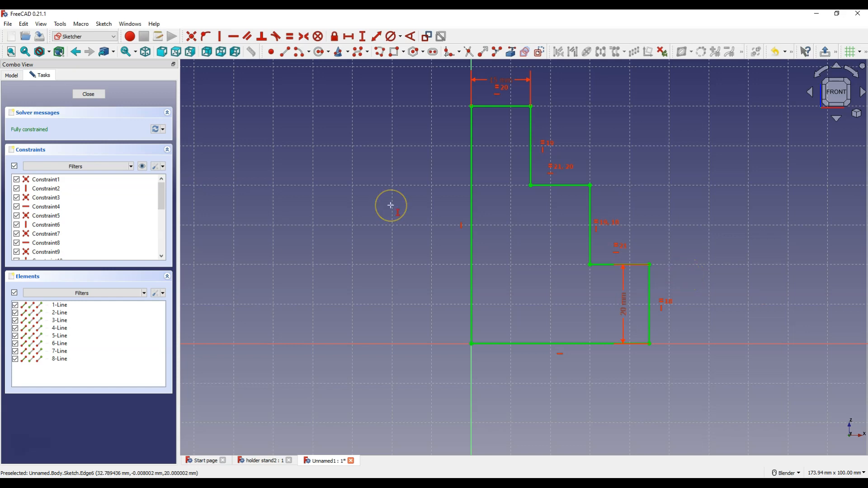
Close the sketch and pad the staircase profile 100 mm into a solid block.
{"action": "left_click", "coordinate": [88, 93]}
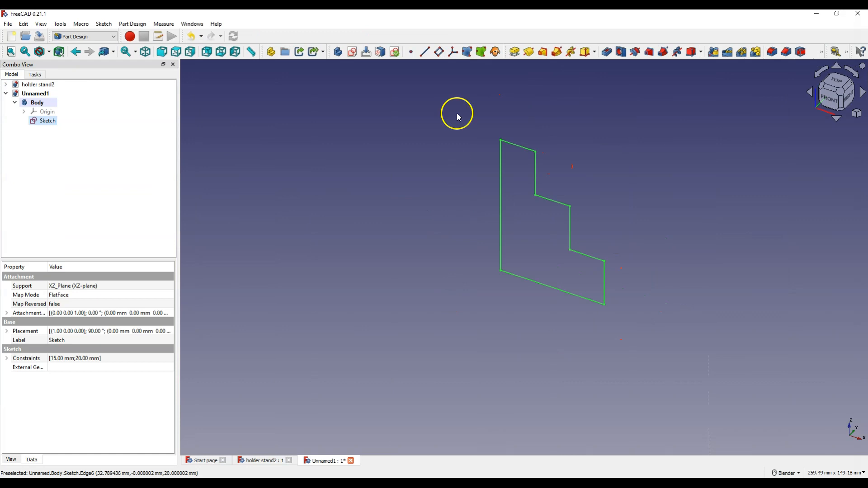
{"action": "mouse_move", "coordinate": [515, 50]}
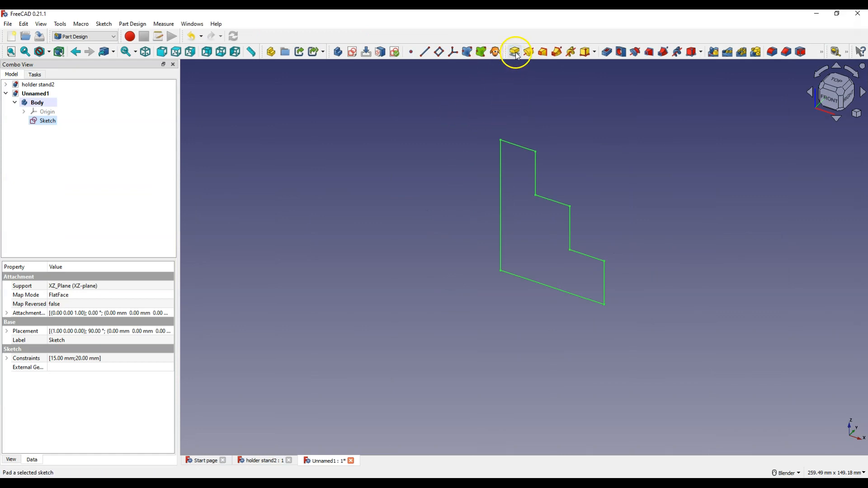
{"action": "left_click", "coordinate": [514, 51]}
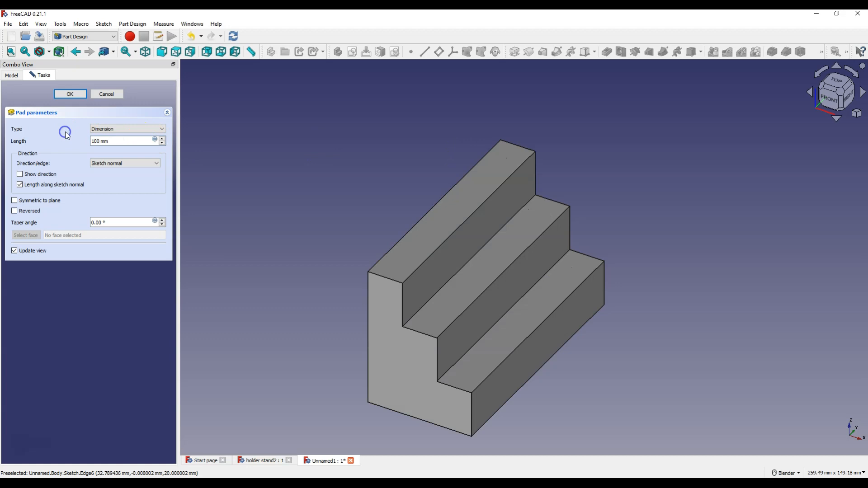
{"action": "left_click", "coordinate": [70, 93]}
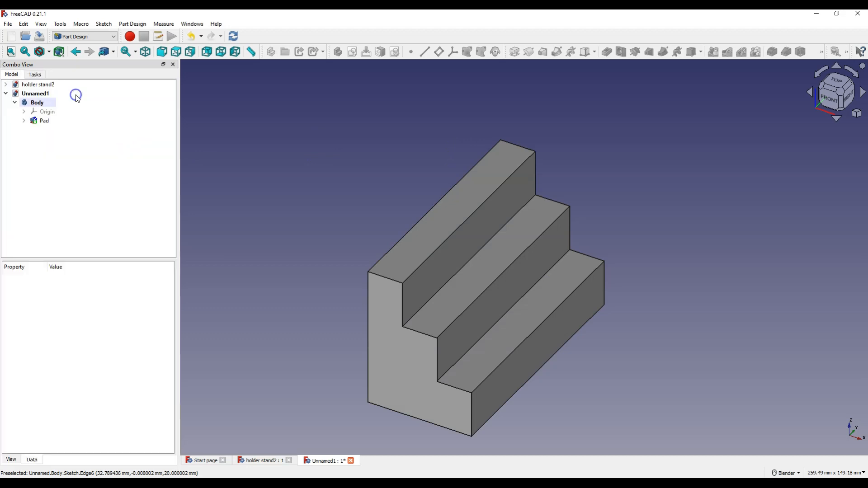
Sketch a 10 mm diameter circle on the top step's face.
{"action": "left_click", "coordinate": [508, 153]}
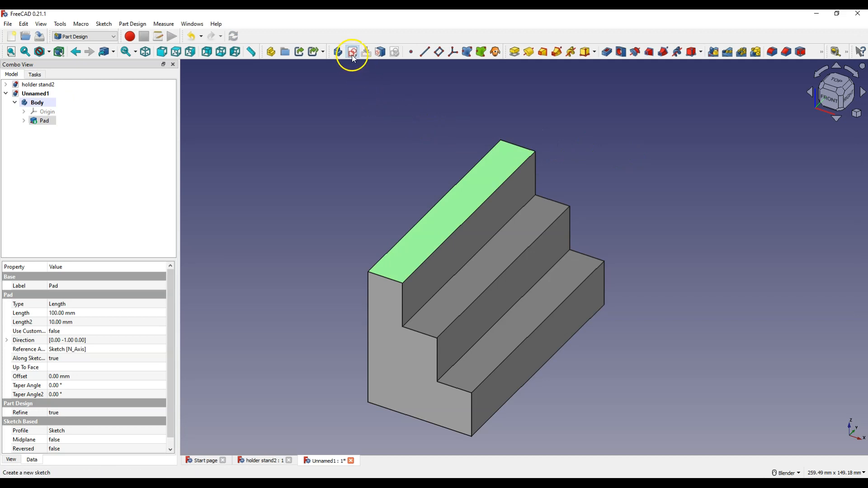
{"action": "left_click", "coordinate": [352, 50]}
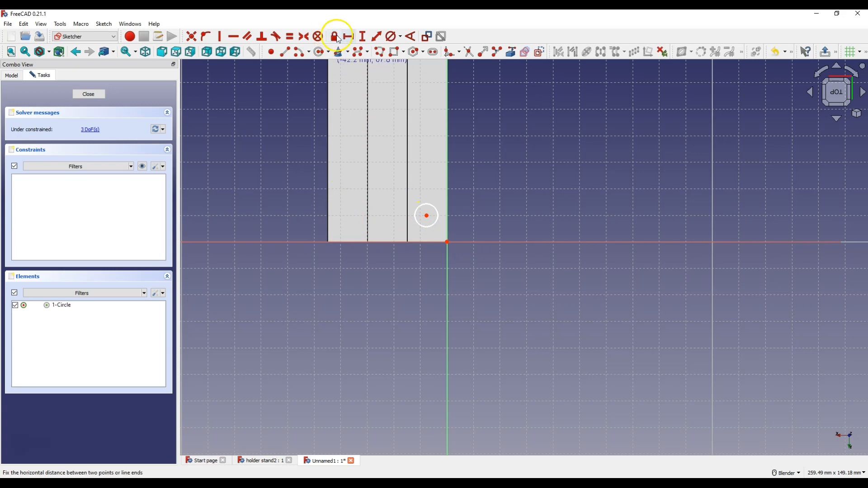
{"action": "mouse_move", "coordinate": [392, 36]}
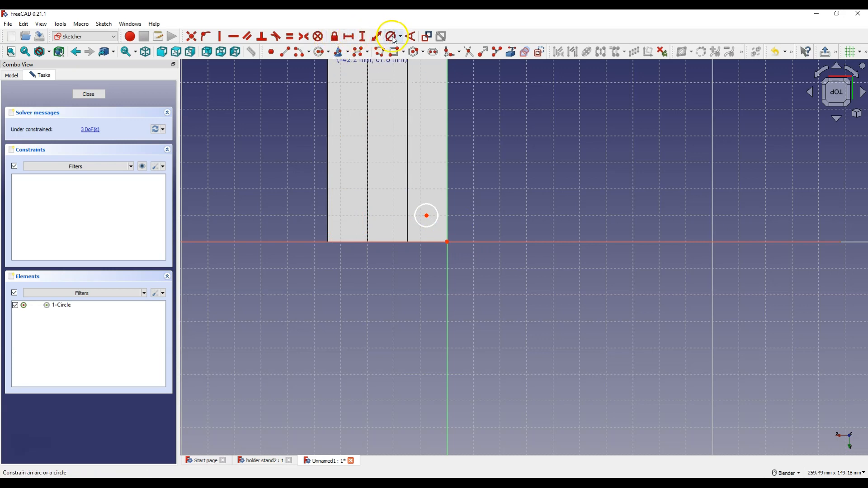
{"action": "left_click", "coordinate": [390, 36]}
{"action": "type", "text": "10"}
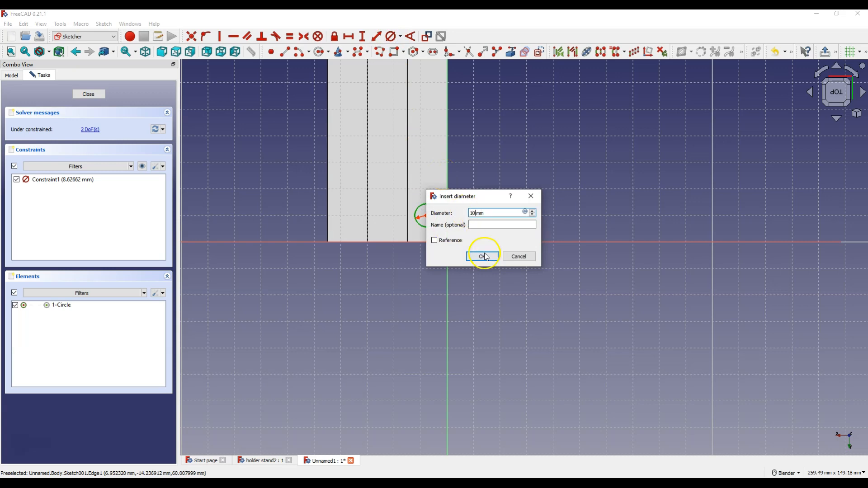
{"action": "left_click", "coordinate": [482, 256]}
{"action": "type", "text": "7.5"}
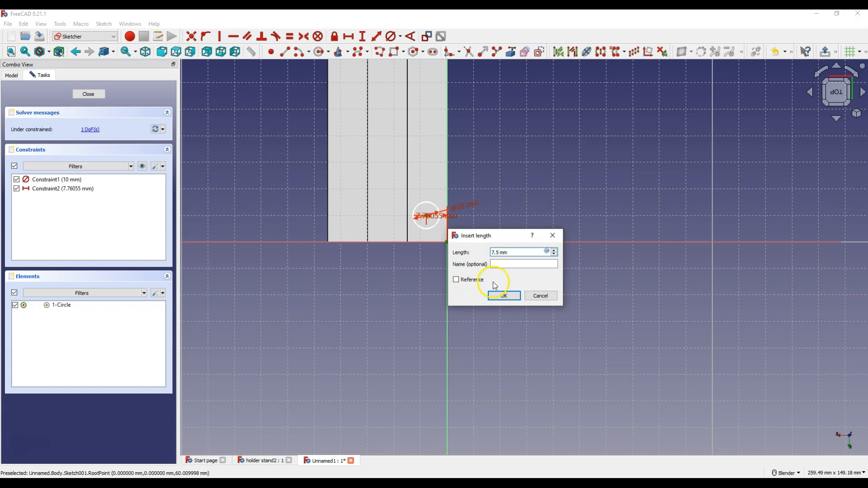
Place the circle 7.5 mm from the side edge and 10 mm from the bottom edge.
{"action": "left_click", "coordinate": [503, 296]}
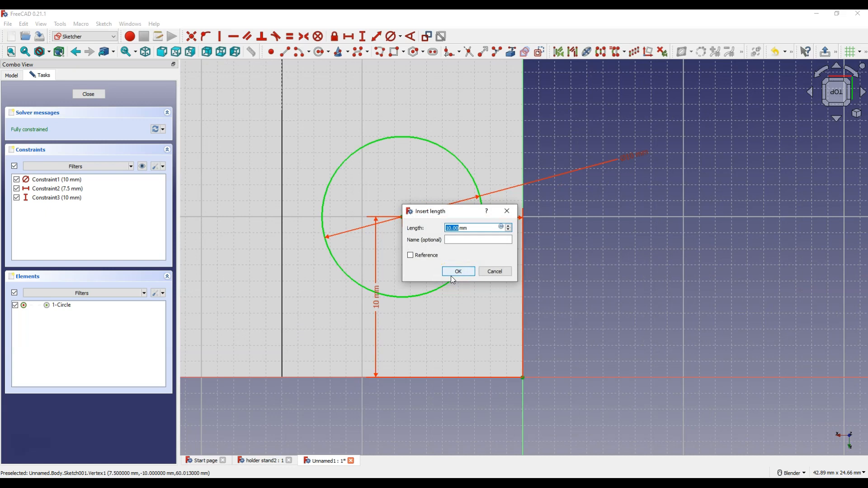
{"action": "left_click", "coordinate": [458, 272]}
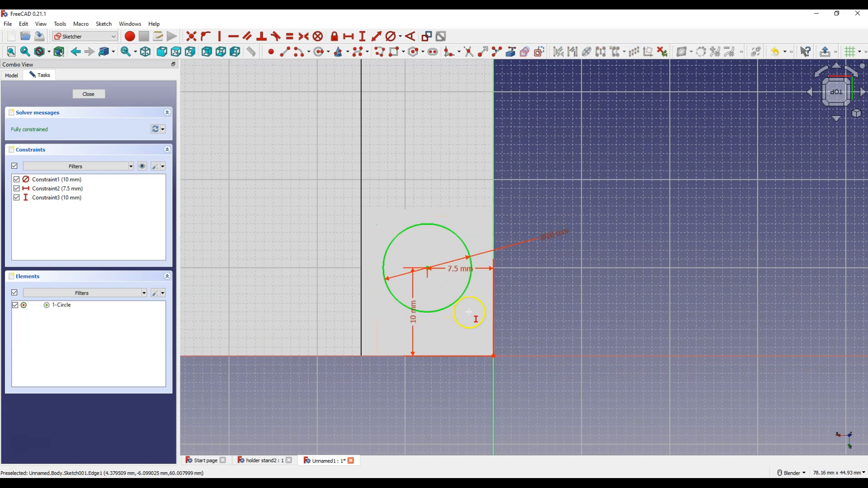
{"action": "scroll", "scroll_direction": "down", "scroll_amount": 3}
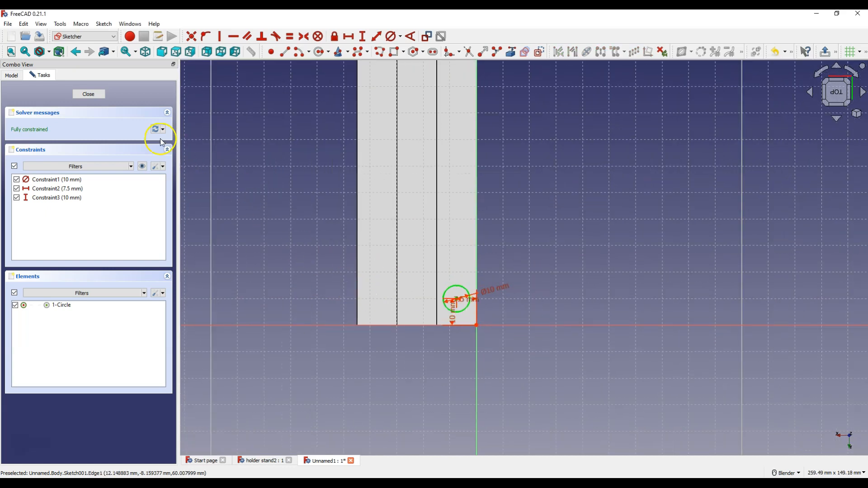
Close the hole sketch, leaving the 10 mm circle on the top step.
{"action": "left_click", "coordinate": [89, 94]}
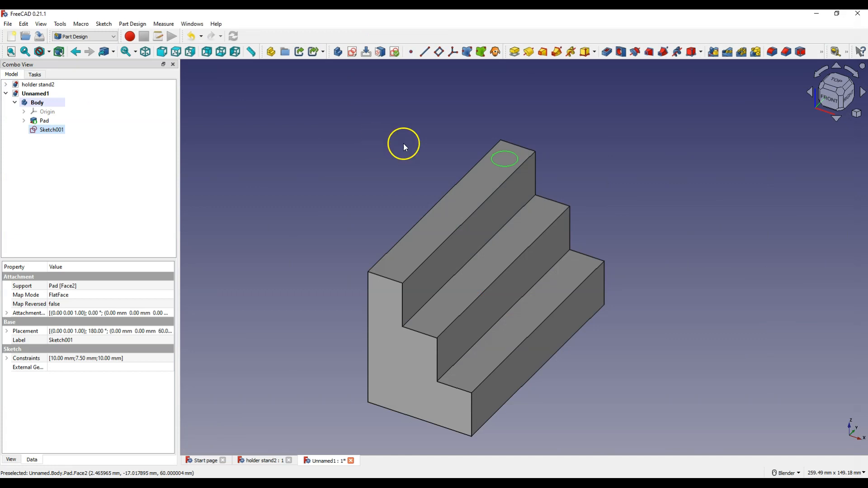
{"action": "mouse_move", "coordinate": [541, 220]}
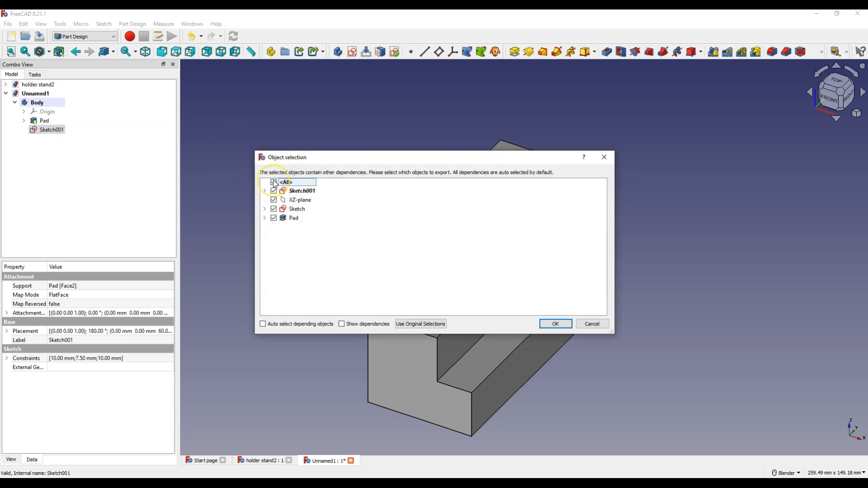
Copy Sketch001 alone, with all dependent objects unticked.
{"action": "left_click", "coordinate": [273, 183]}
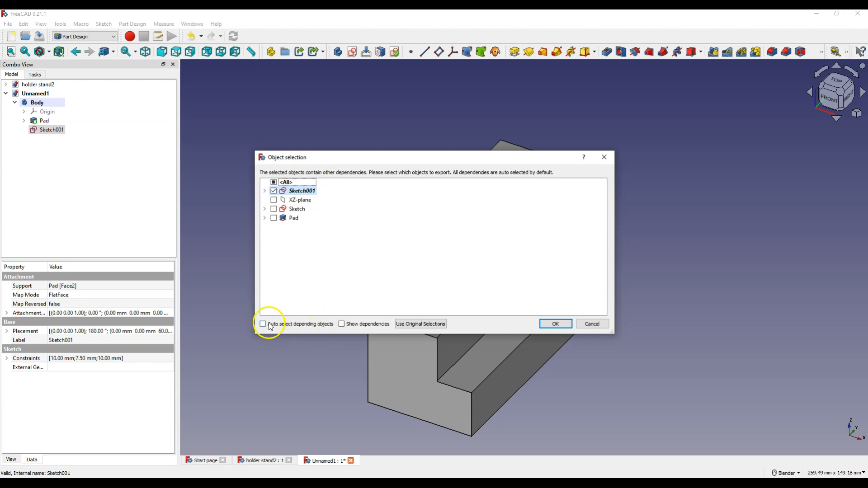
{"action": "mouse_move", "coordinate": [555, 323]}
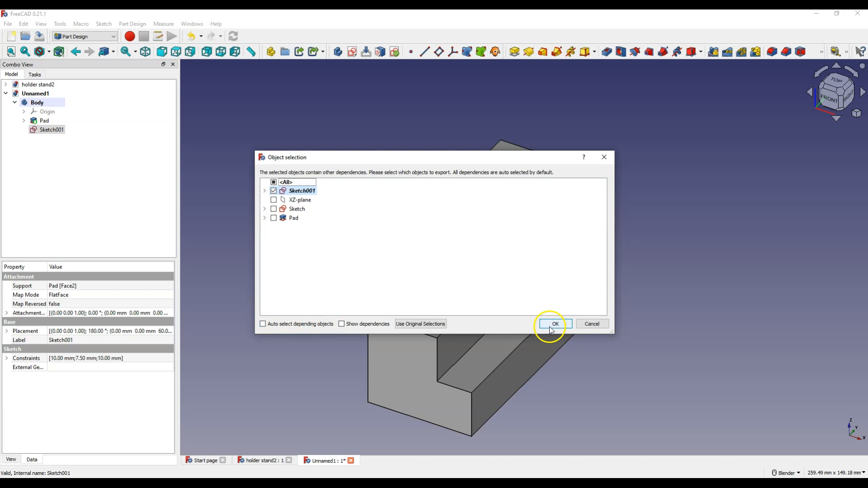
{"action": "left_click", "coordinate": [555, 324]}
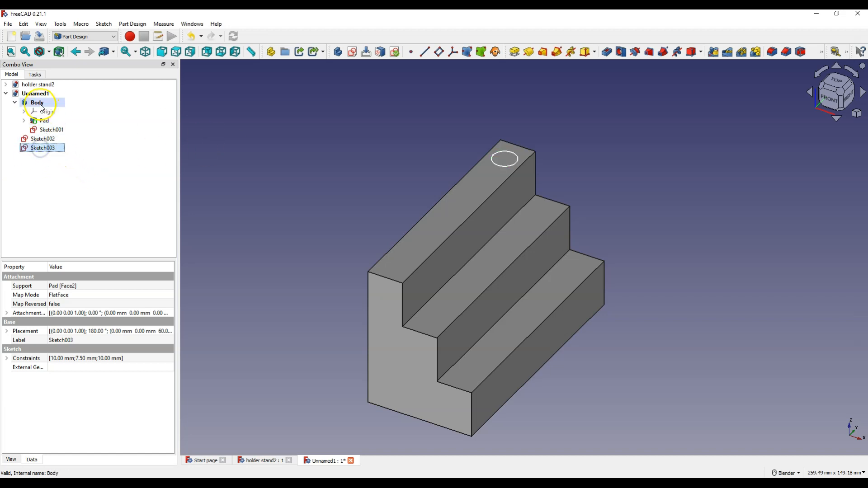
Move Sketch002 and Sketch003 into the Body alongside the pad.
{"action": "left_click", "coordinate": [41, 138]}
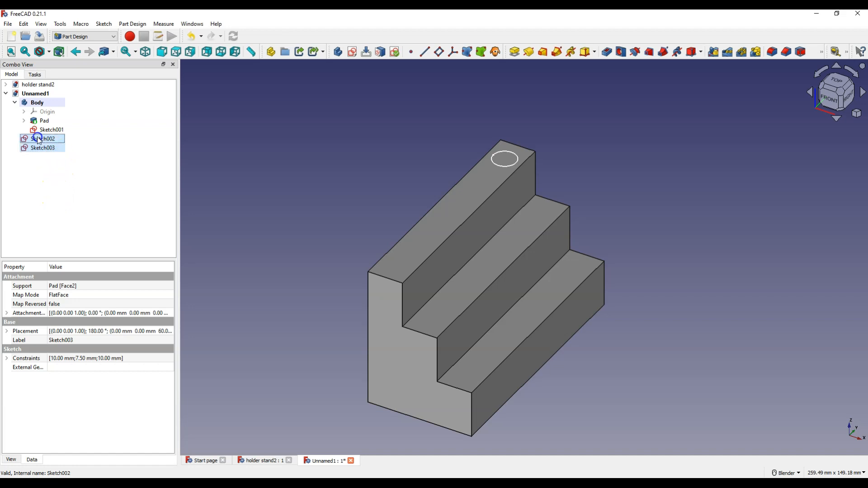
{"action": "left_click", "coordinate": [38, 102]}
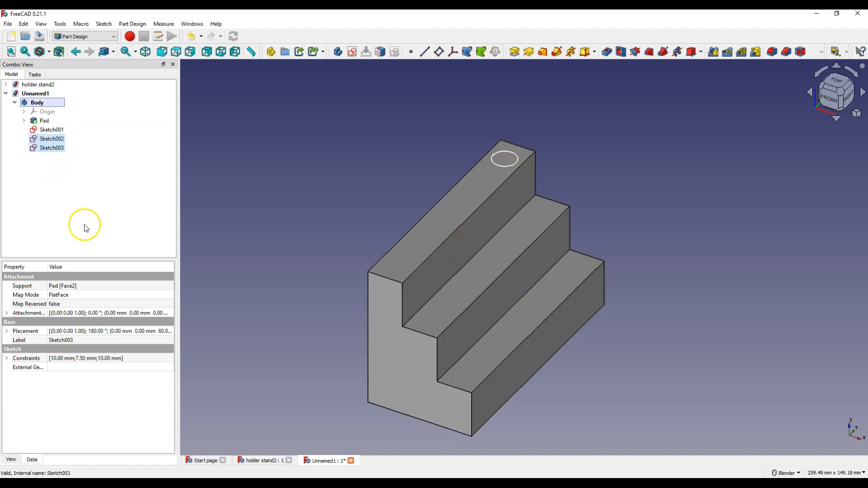
{"action": "left_click", "coordinate": [51, 140]}
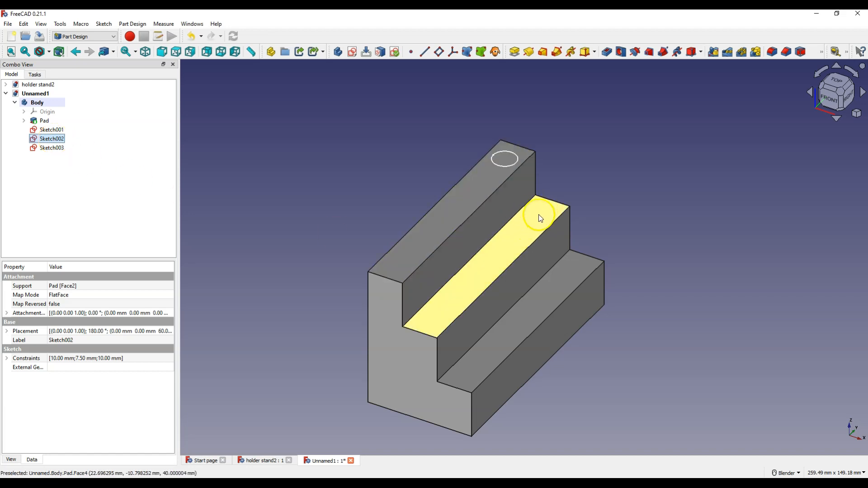
{"action": "left_click", "coordinate": [50, 148]}
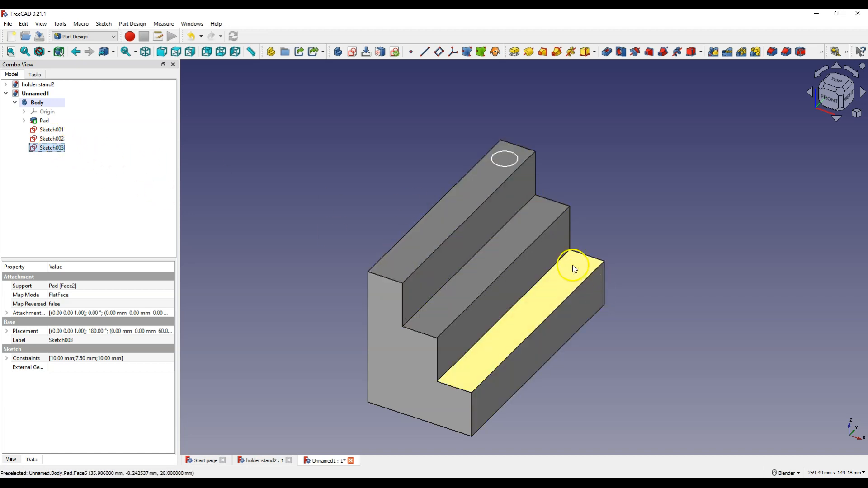
{"action": "left_click", "coordinate": [48, 139]}
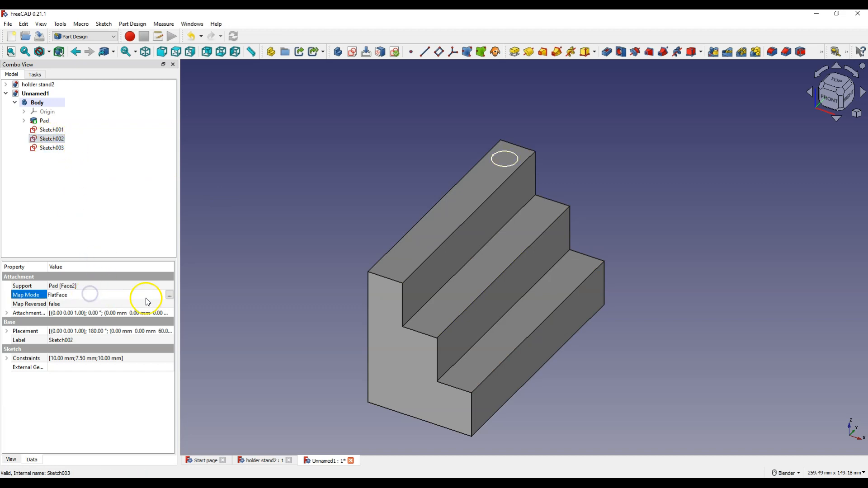
Reattach Sketch002 to the middle step's top face via its Map Mode reference.
{"action": "left_click", "coordinate": [170, 295]}
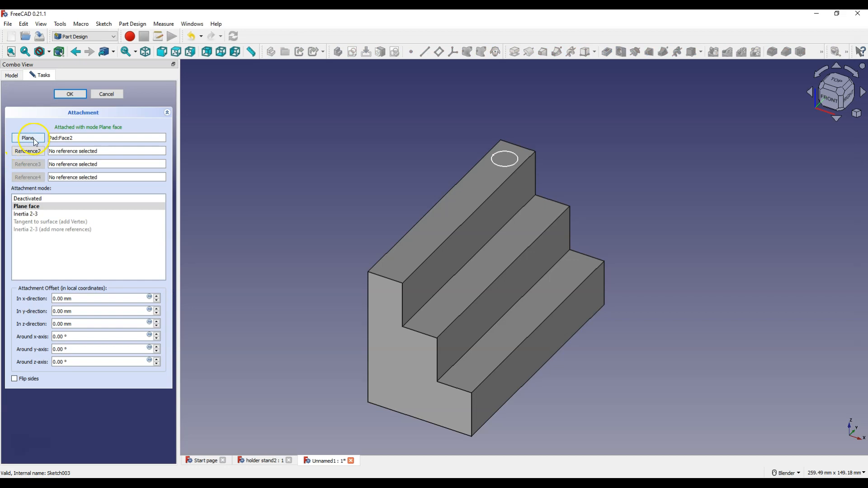
{"action": "left_click", "coordinate": [29, 138]}
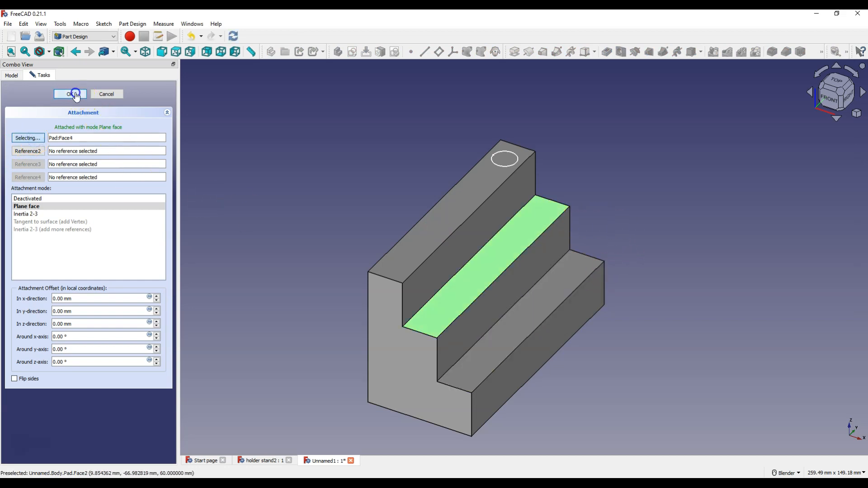
{"action": "left_click", "coordinate": [70, 93]}
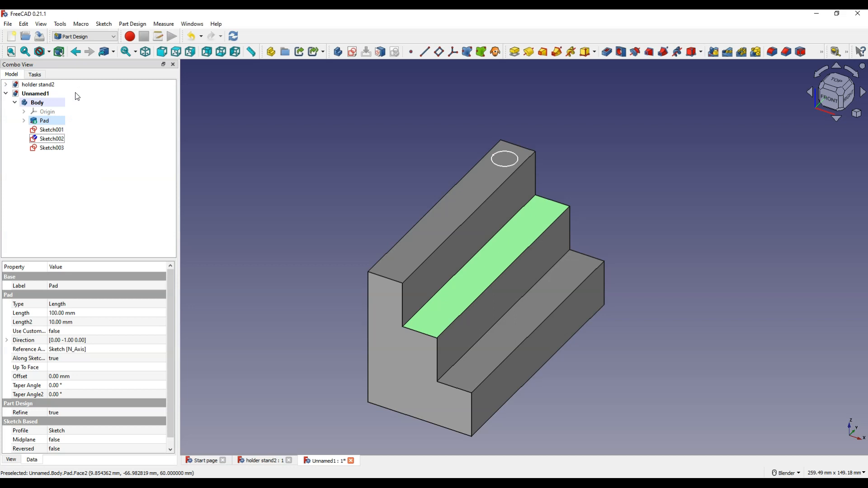
{"action": "mouse_move", "coordinate": [510, 161]}
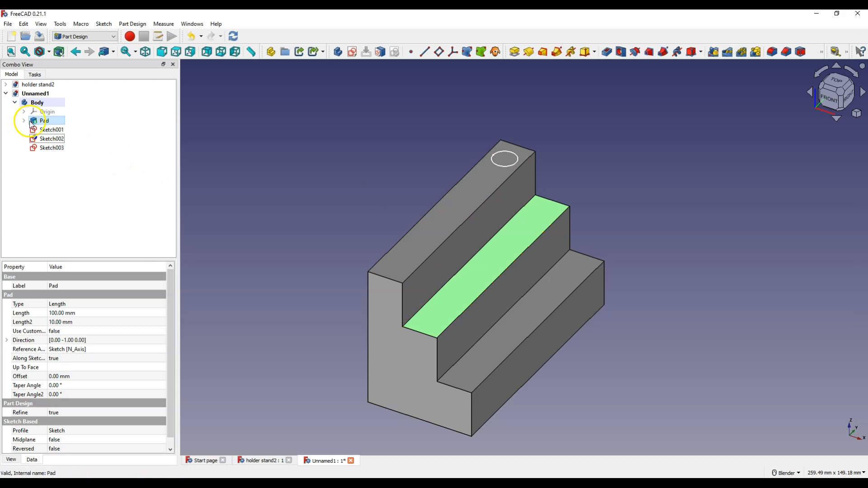
{"action": "left_click", "coordinate": [40, 121]}
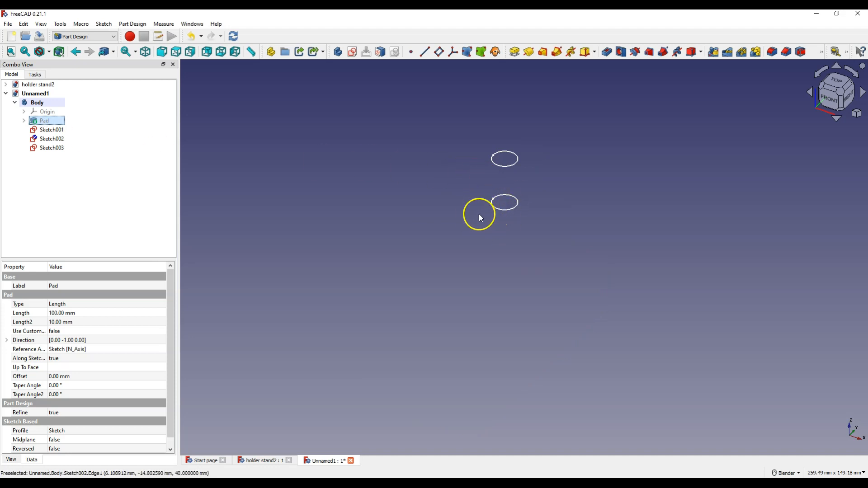
{"action": "mouse_move", "coordinate": [530, 226]}
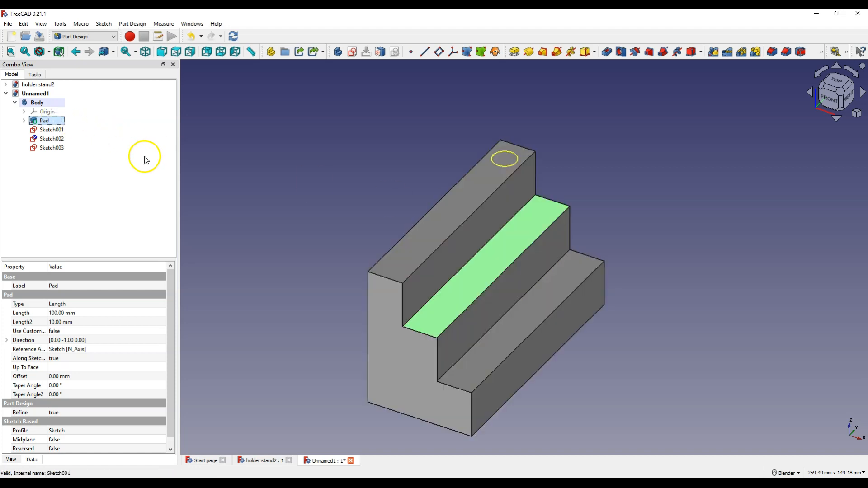
Edit Sketch002's 7.5 mm offset to 7.50+15 mm (22.5 mm) and close the sketch.
{"action": "left_click", "coordinate": [50, 139]}
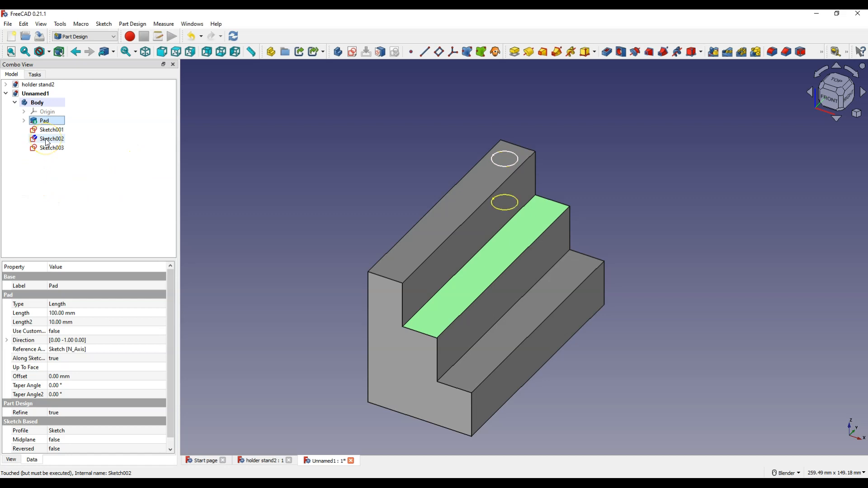
{"action": "double_click", "coordinate": [50, 139]}
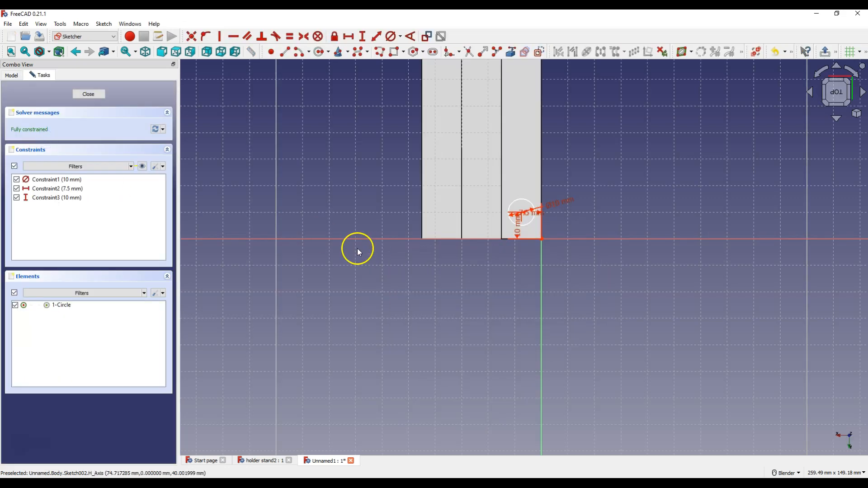
{"action": "mouse_move", "coordinate": [510, 243]}
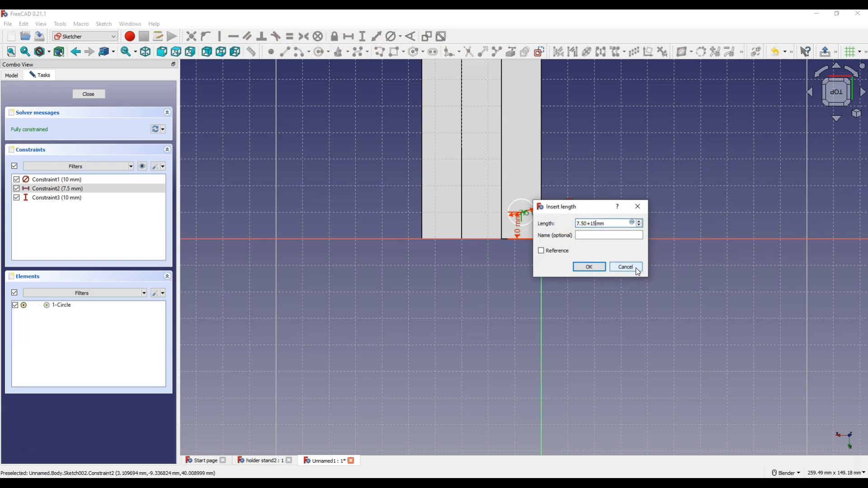
{"action": "left_click", "coordinate": [589, 267]}
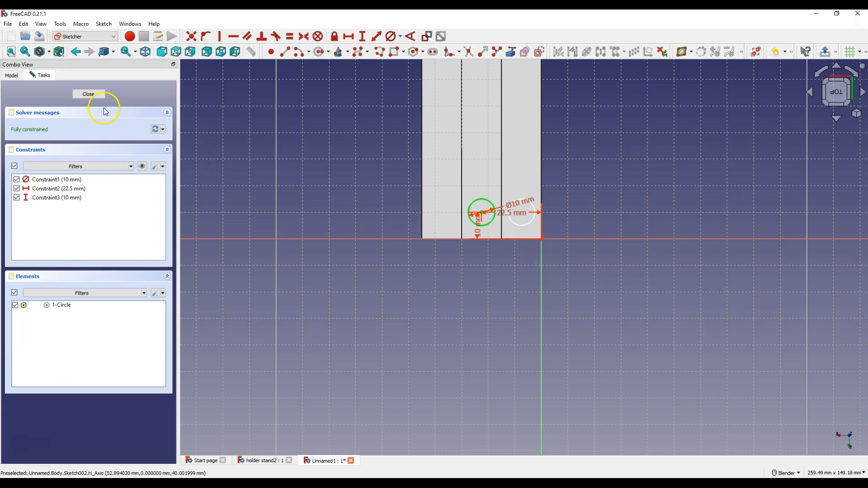
{"action": "left_click", "coordinate": [88, 94]}
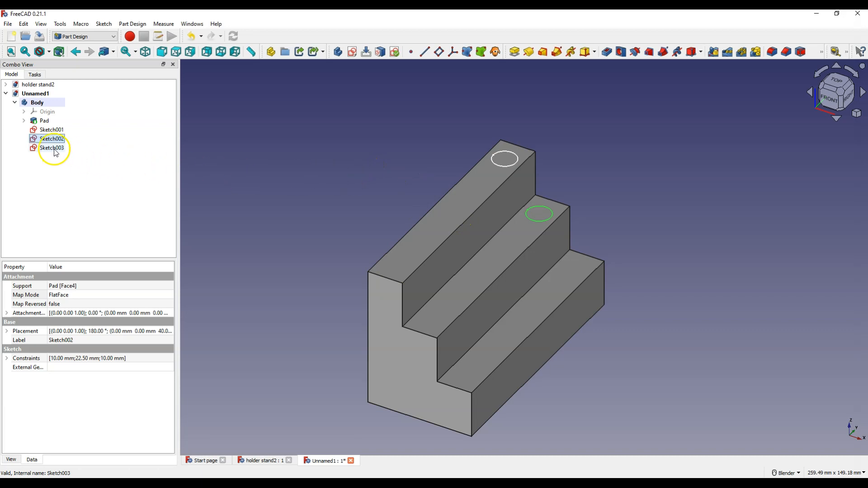
Re-attach Sketch003 to the lowest step's top face via its Attachment editor.
{"action": "left_click", "coordinate": [51, 149]}
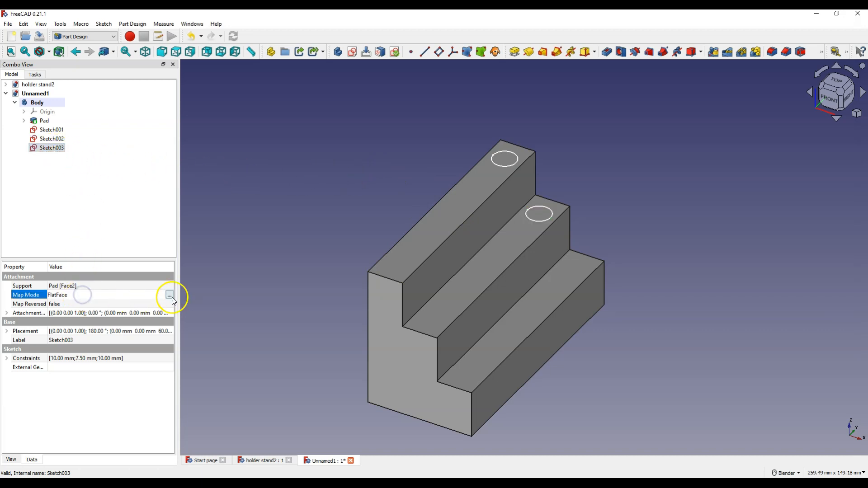
{"action": "left_click", "coordinate": [169, 295]}
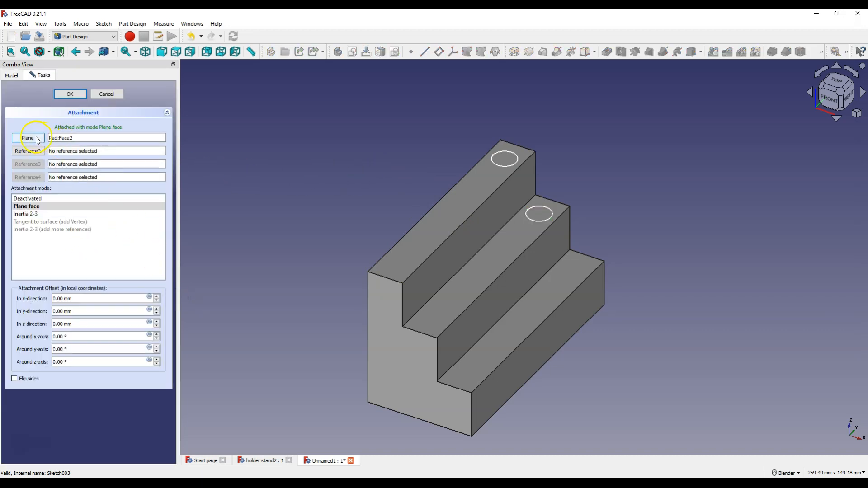
{"action": "left_click", "coordinate": [27, 137]}
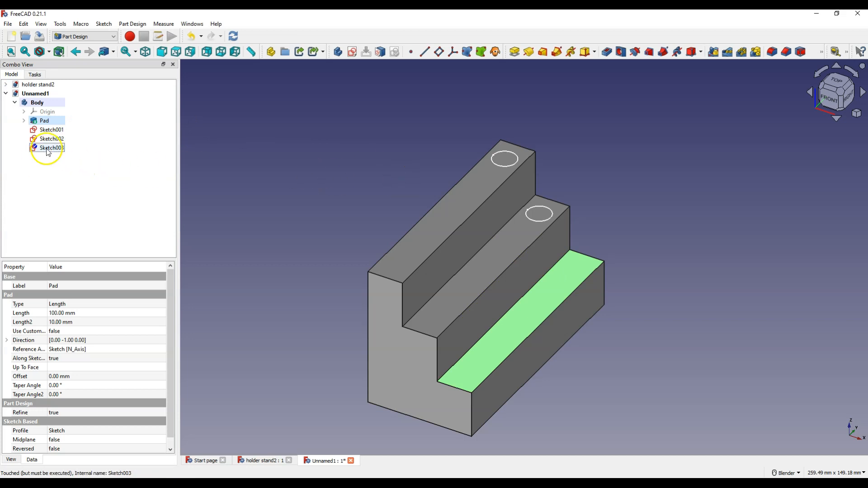
Change Sketch003's circle distance from 7.5 mm to 37.5 mm (7.50+30) and close the sketch.
{"action": "double_click", "coordinate": [47, 148]}
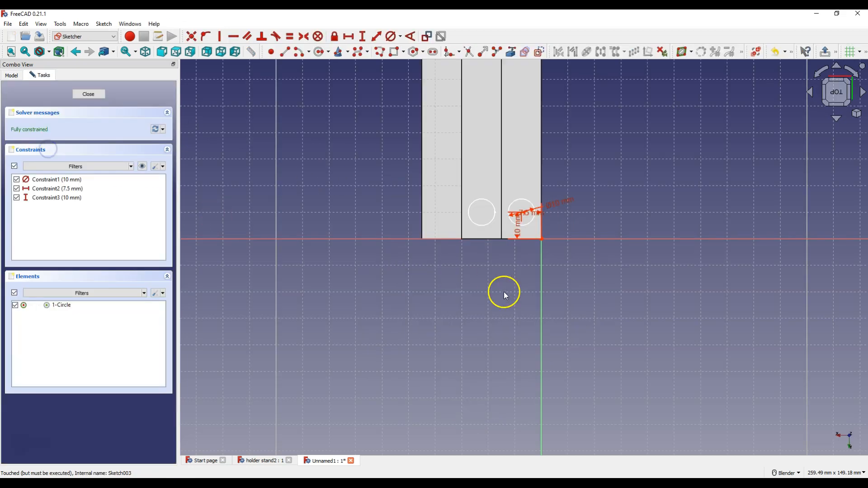
{"action": "double_click", "coordinate": [50, 188]}
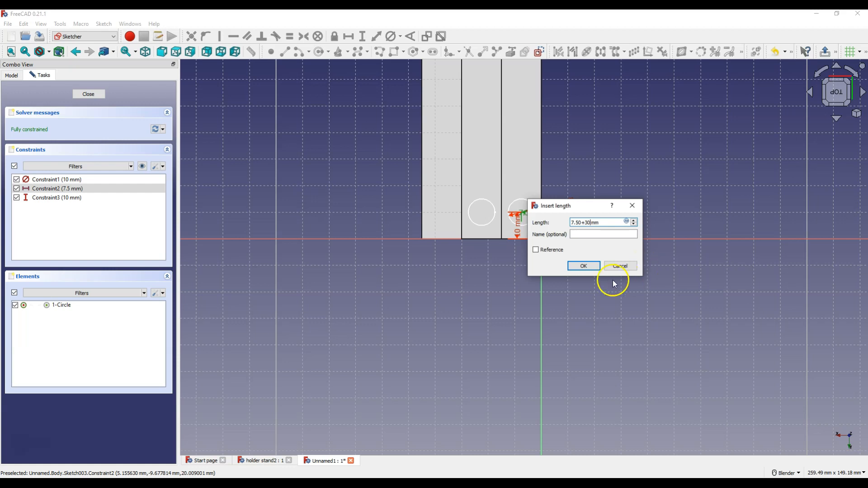
{"action": "left_click", "coordinate": [583, 266]}
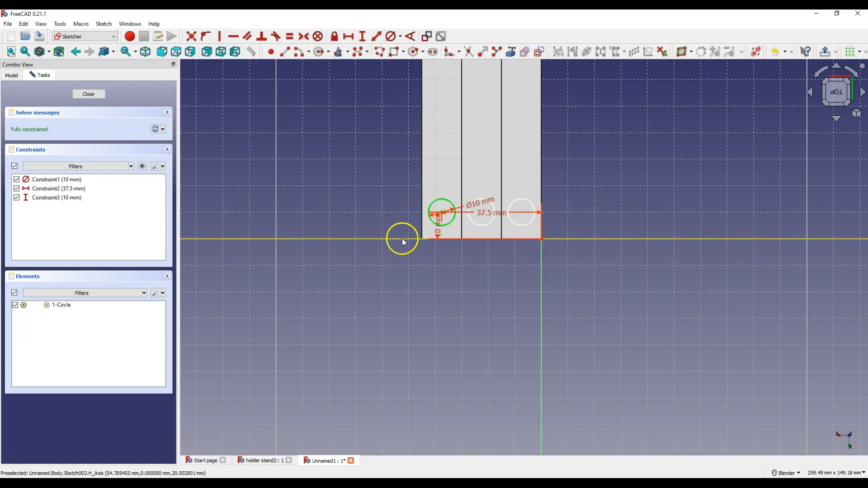
{"action": "left_click", "coordinate": [88, 94]}
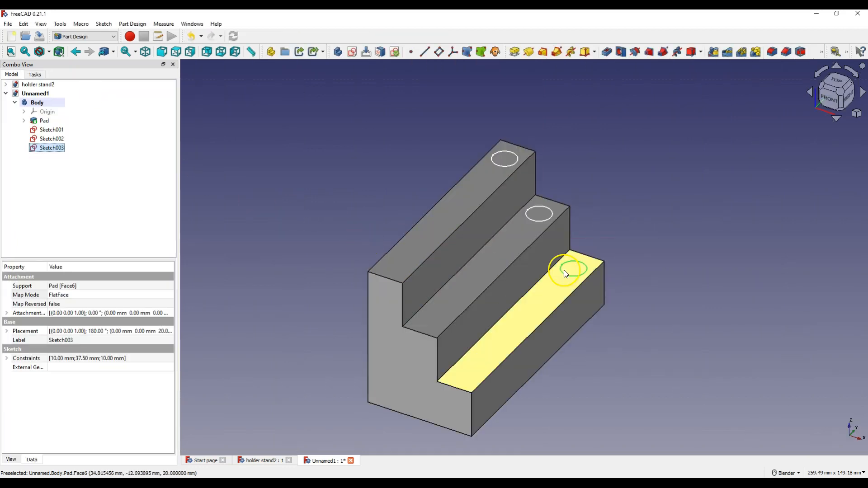
{"action": "mouse_move", "coordinate": [647, 208]}
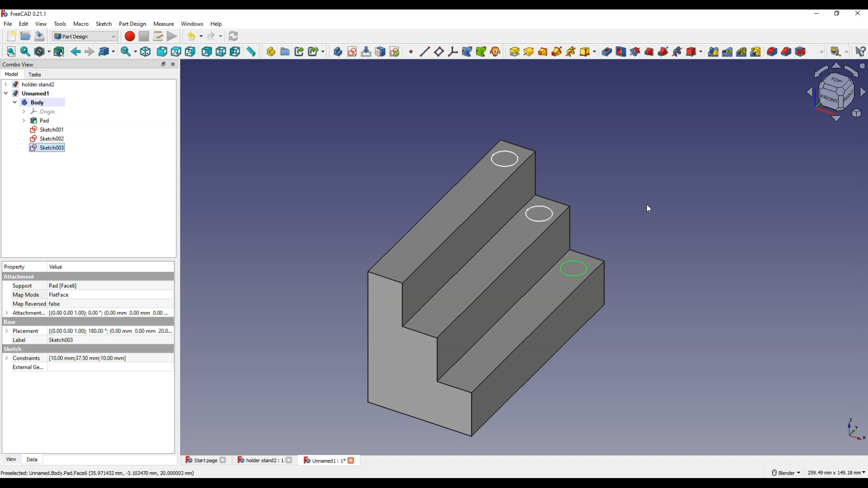
{"action": "mouse_move", "coordinate": [326, 251]}
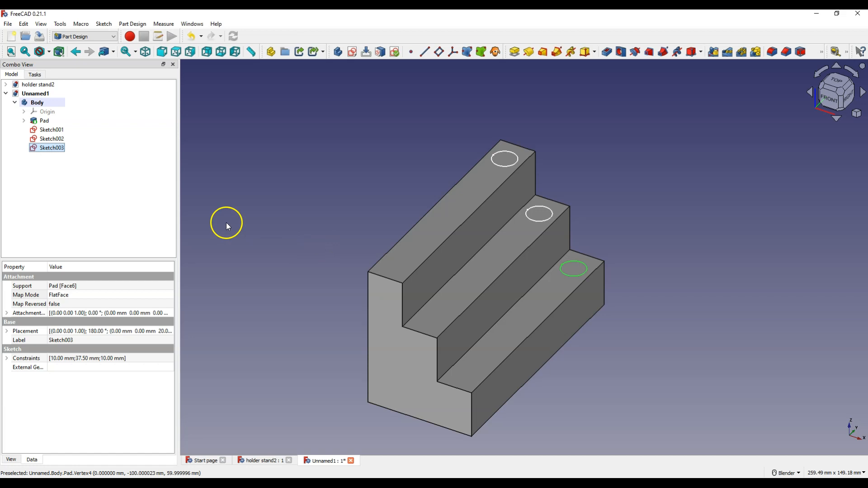
Pocket Sketch001, Sketch002 and Sketch003 15 mm deep, giving one hole per step.
{"action": "left_click", "coordinate": [45, 130]}
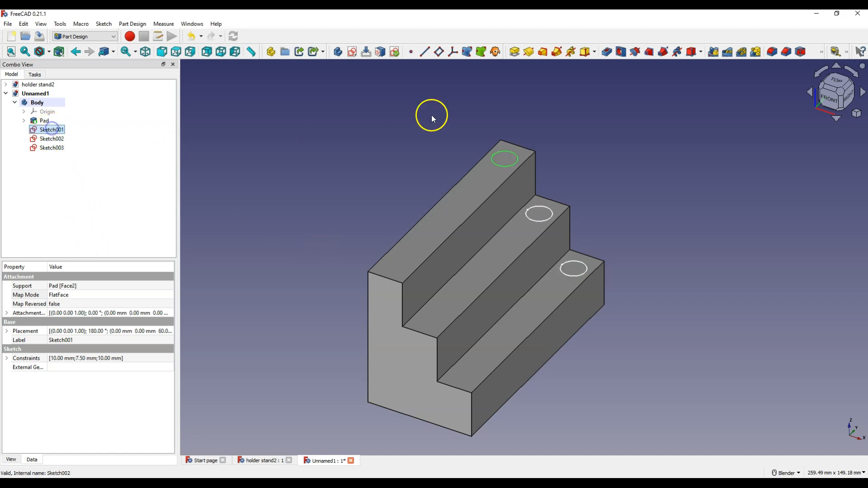
{"action": "left_click", "coordinate": [603, 51]}
{"action": "type", "text": "15"}
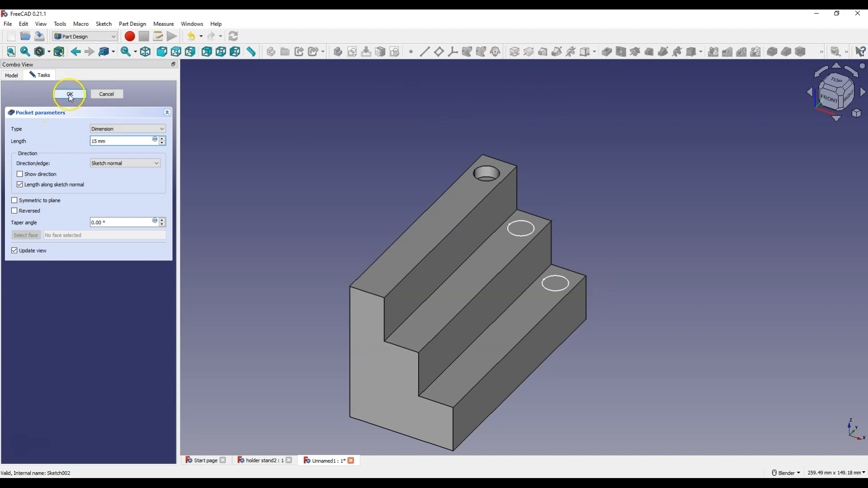
{"action": "left_click", "coordinate": [69, 94]}
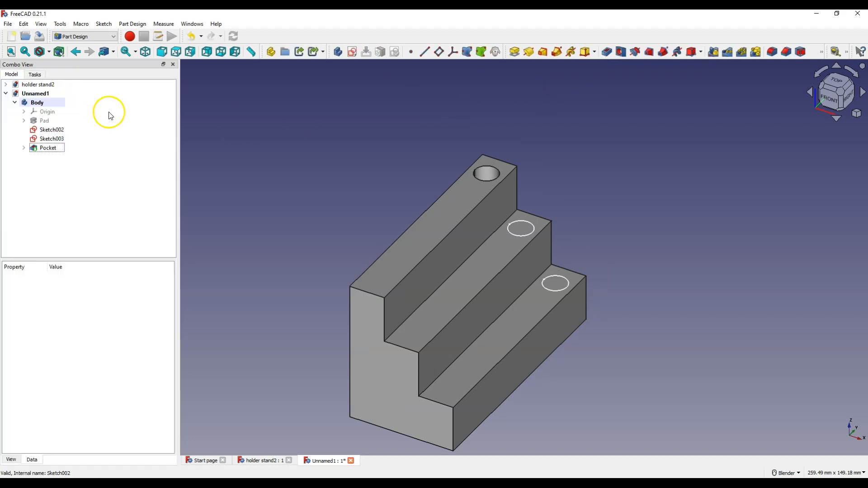
{"action": "left_click", "coordinate": [51, 130]}
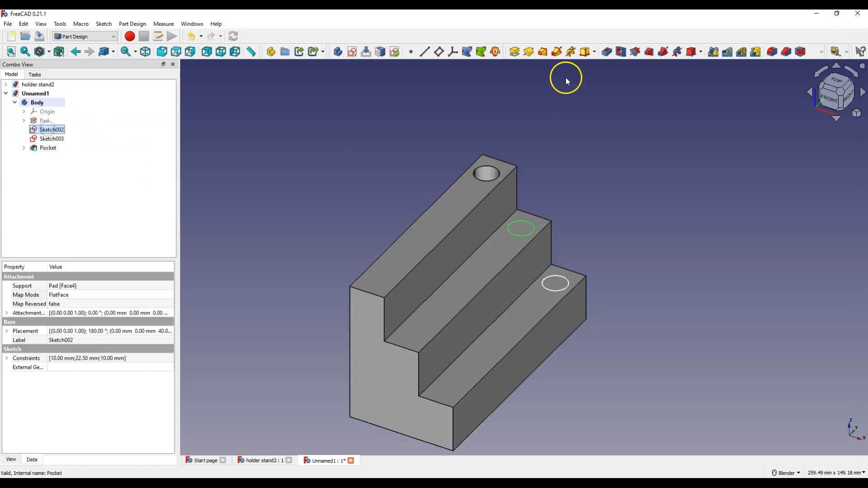
{"action": "left_click", "coordinate": [606, 52]}
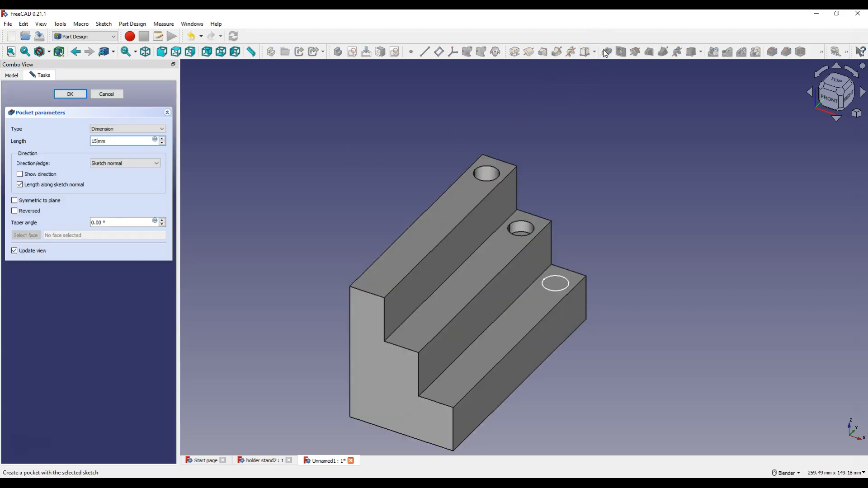
{"action": "left_click", "coordinate": [69, 93]}
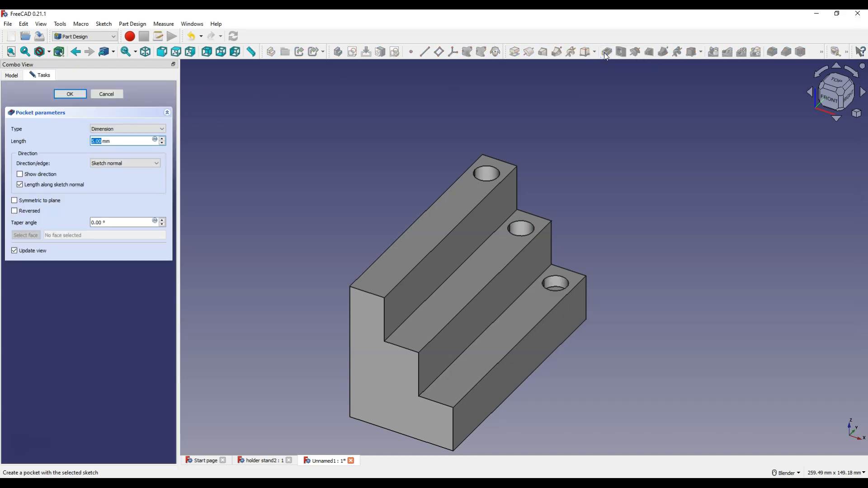
{"action": "left_click", "coordinate": [69, 94]}
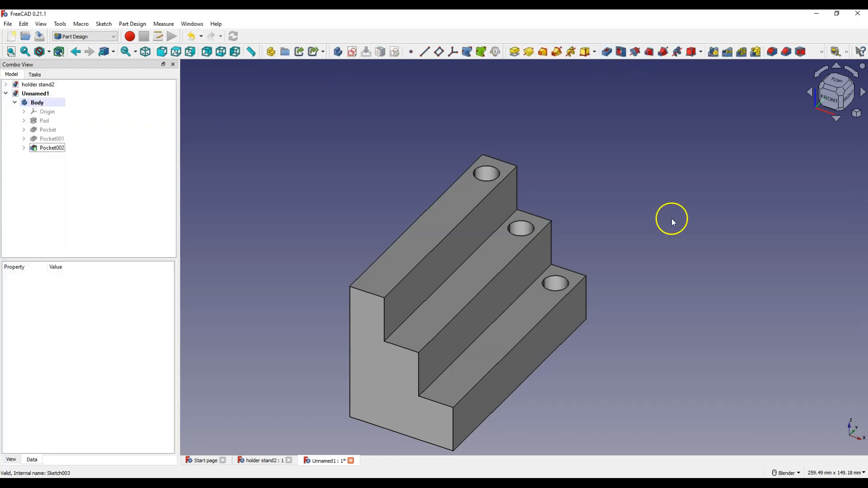
{"action": "mouse_move", "coordinate": [486, 161]}
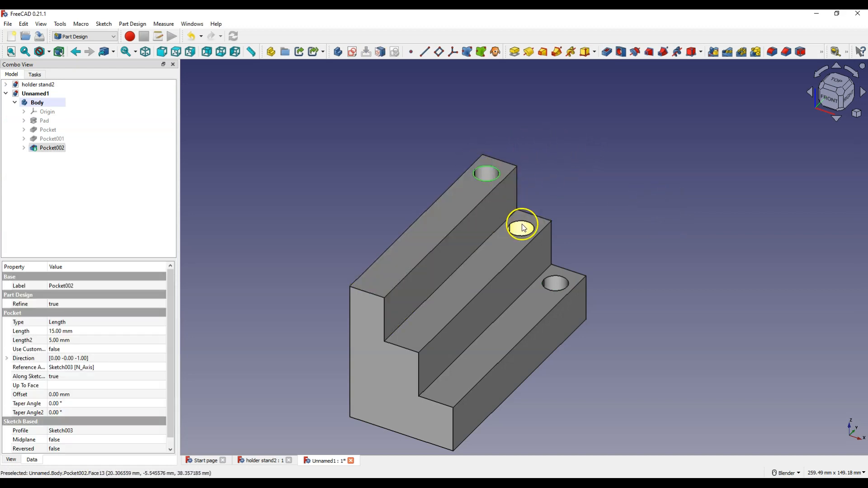
{"action": "mouse_move", "coordinate": [560, 280]}
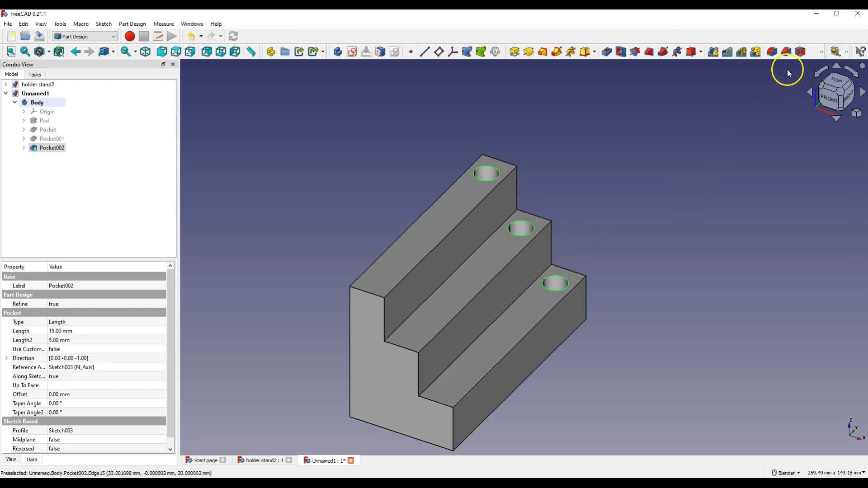
Chamfer the rims of the three step holes with a Part Design Chamfer.
{"action": "left_click", "coordinate": [786, 51]}
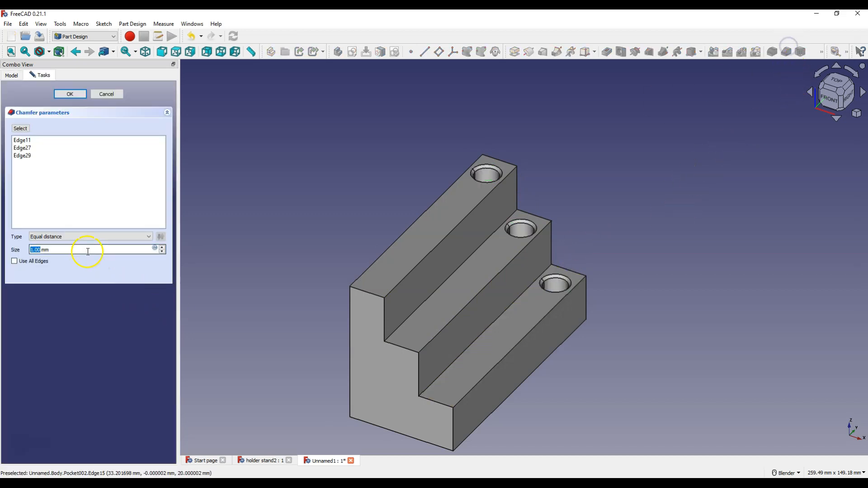
{"action": "mouse_move", "coordinate": [65, 257]}
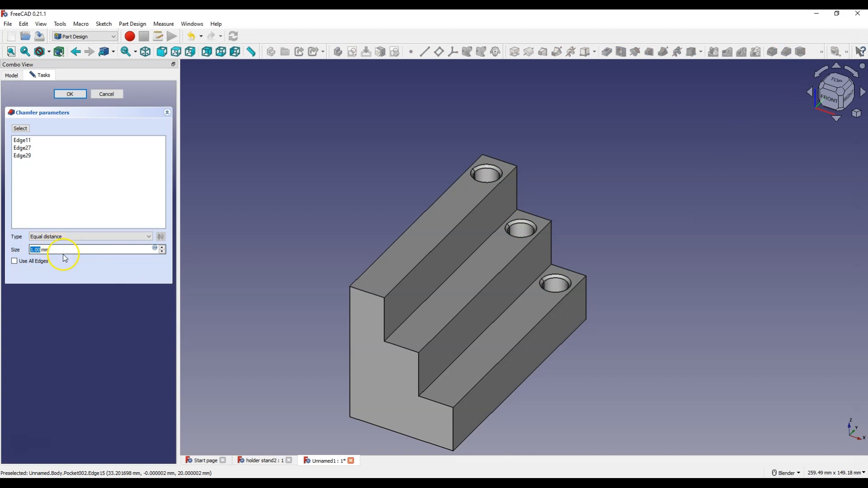
{"action": "left_click", "coordinate": [70, 93]}
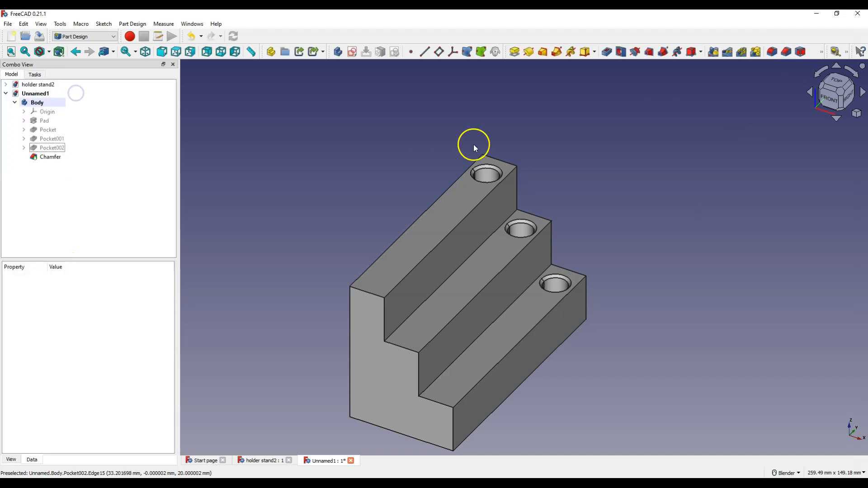
{"action": "mouse_move", "coordinate": [487, 175]}
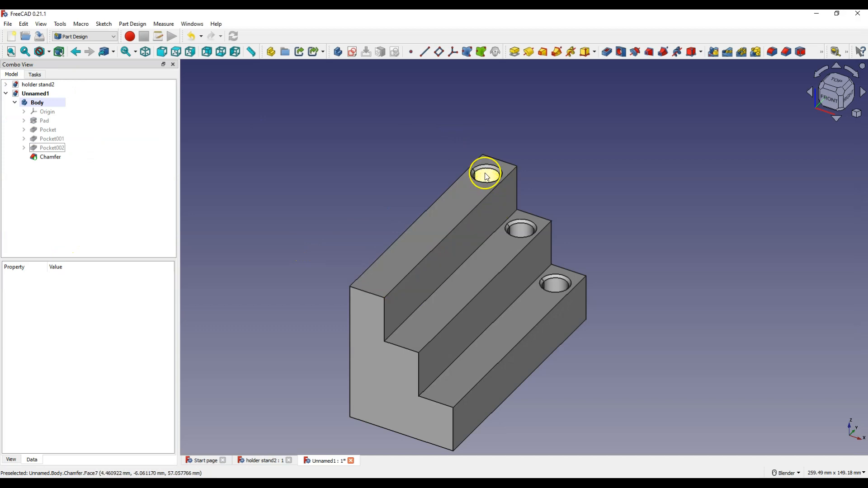
{"action": "mouse_move", "coordinate": [405, 210]}
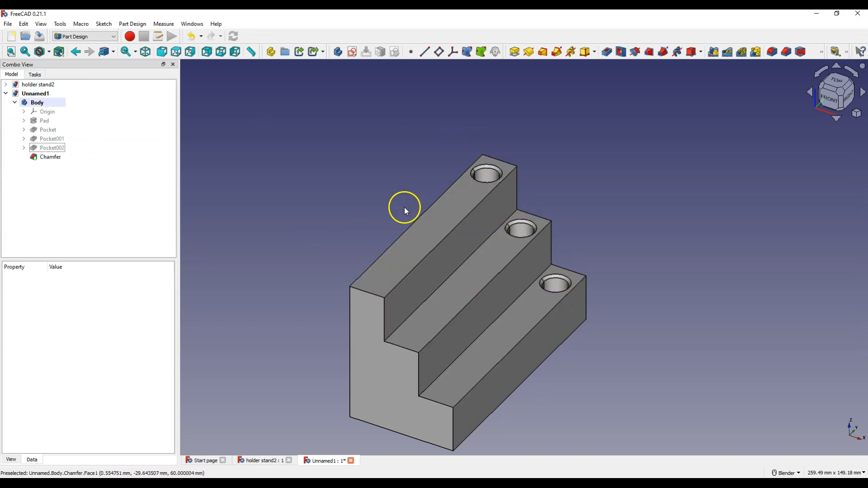
{"action": "mouse_move", "coordinate": [387, 222]}
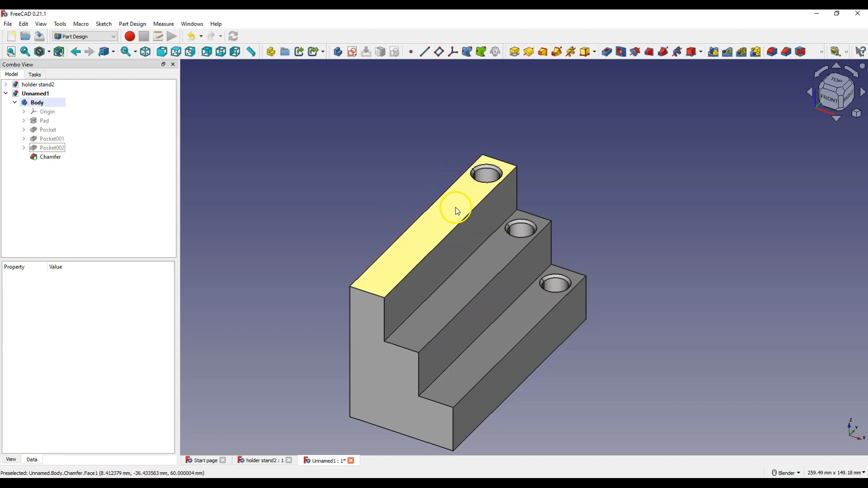
{"action": "mouse_move", "coordinate": [403, 220]}
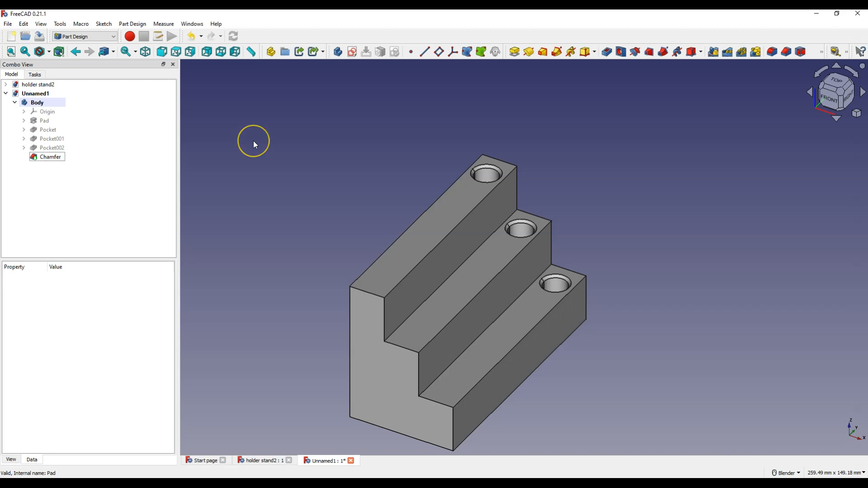
{"action": "mouse_move", "coordinate": [257, 150]}
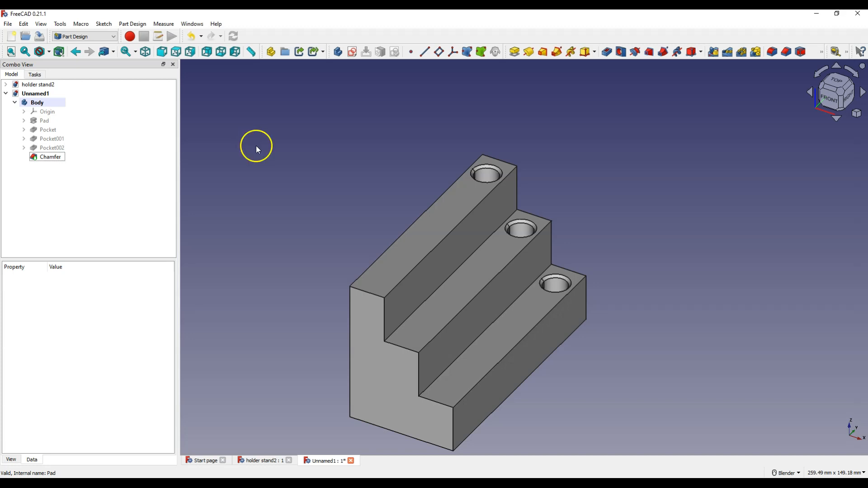
{"action": "mouse_move", "coordinate": [51, 130]}
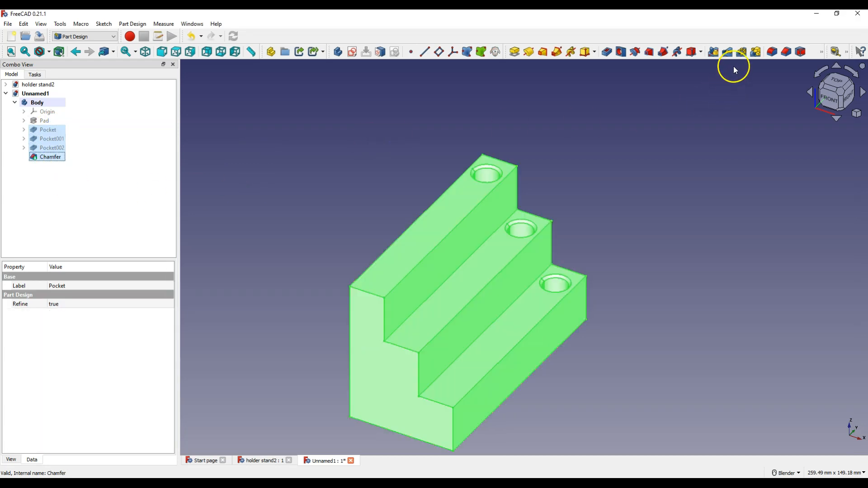
Linear-pattern the holes and chamfers along the top step edge: length 80 mm, 7 occurrences.
{"action": "left_click", "coordinate": [740, 51]}
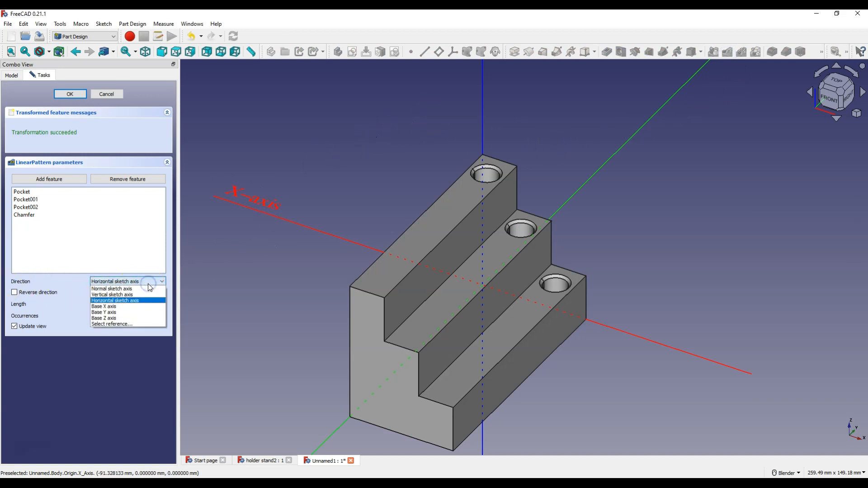
{"action": "mouse_move", "coordinate": [123, 324]}
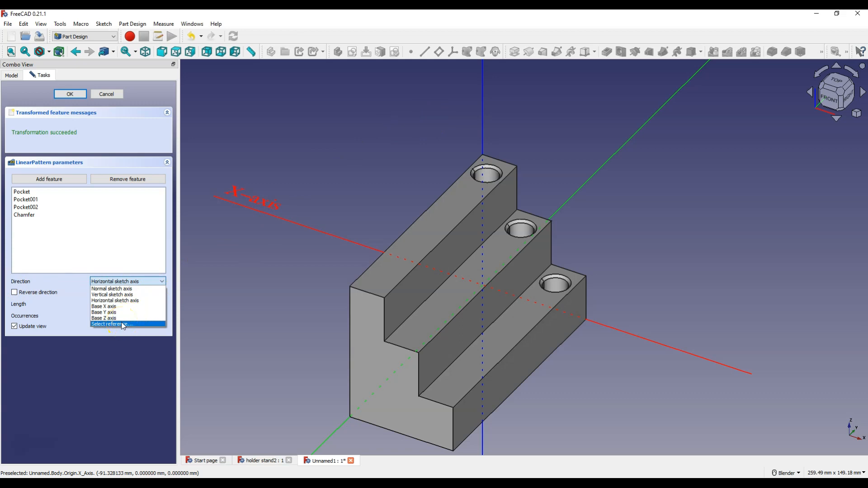
{"action": "left_click", "coordinate": [112, 323]}
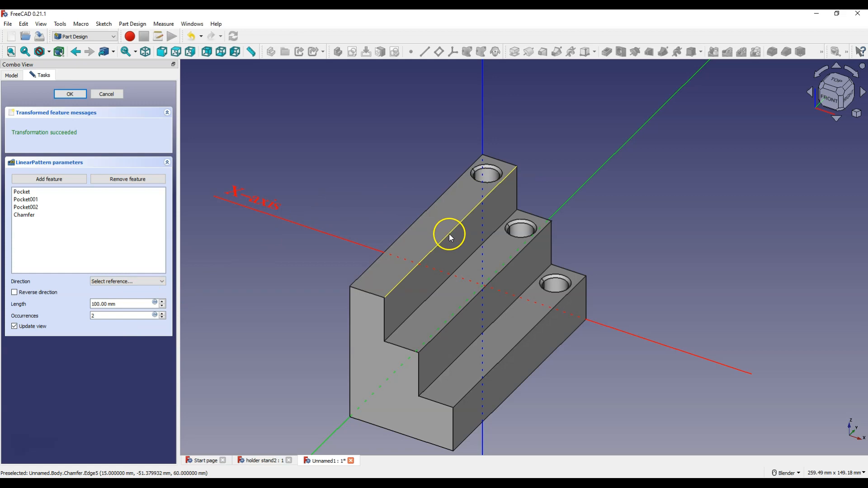
{"action": "left_click", "coordinate": [449, 239]}
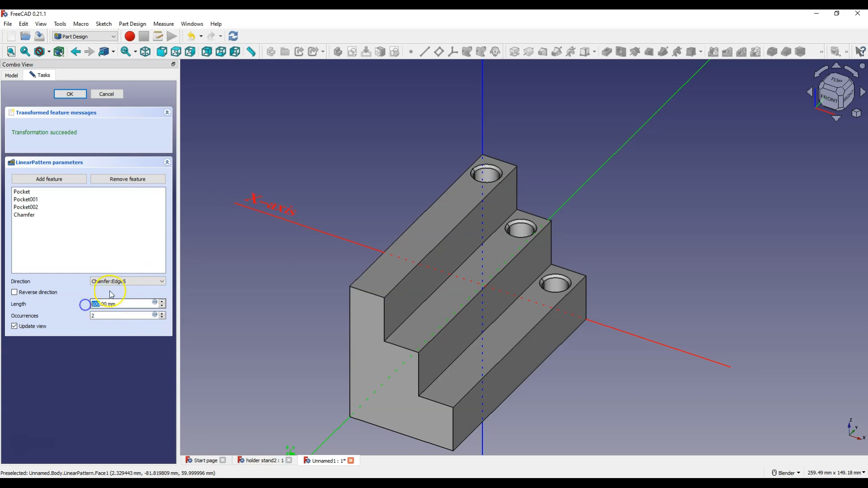
{"action": "type", "text": "80.00 mm"}
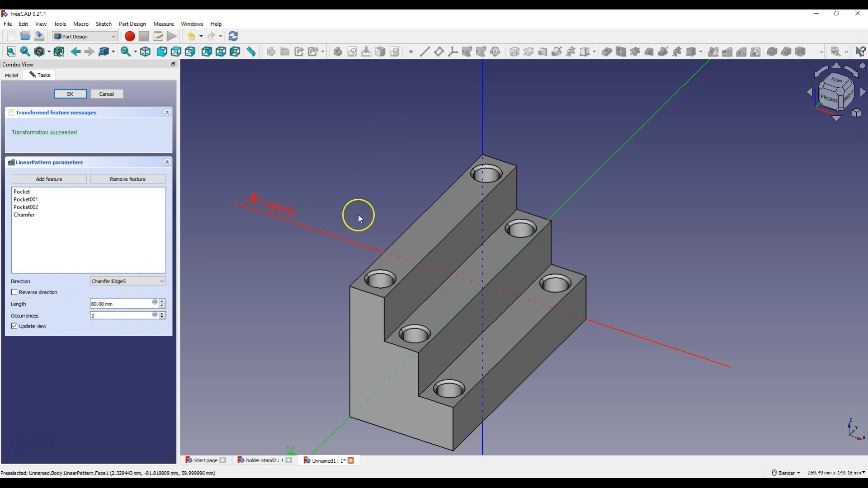
{"action": "mouse_move", "coordinate": [460, 188]}
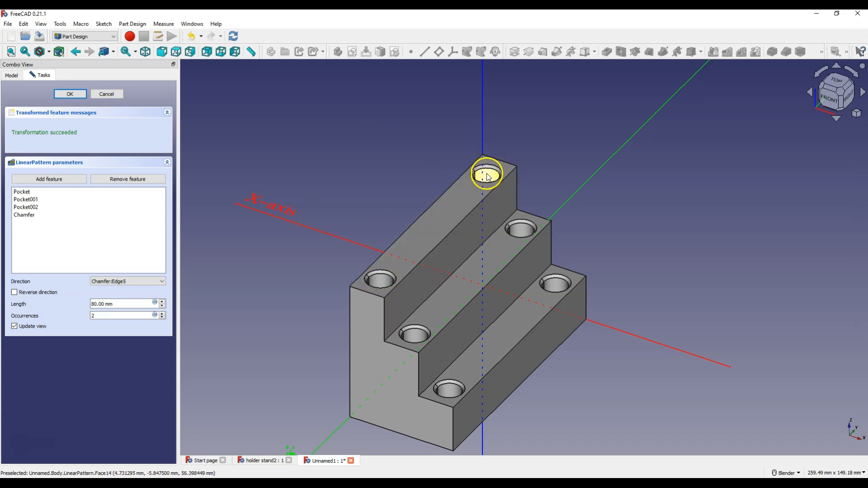
{"action": "mouse_move", "coordinate": [509, 166]}
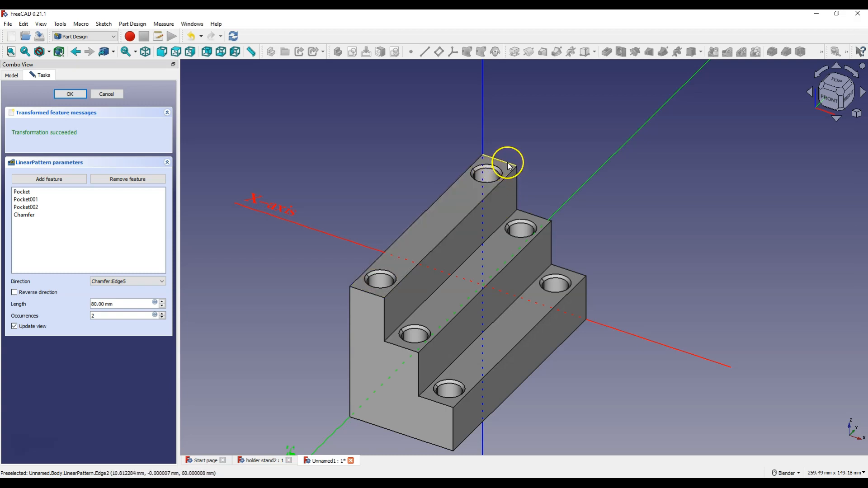
{"action": "mouse_move", "coordinate": [336, 289]}
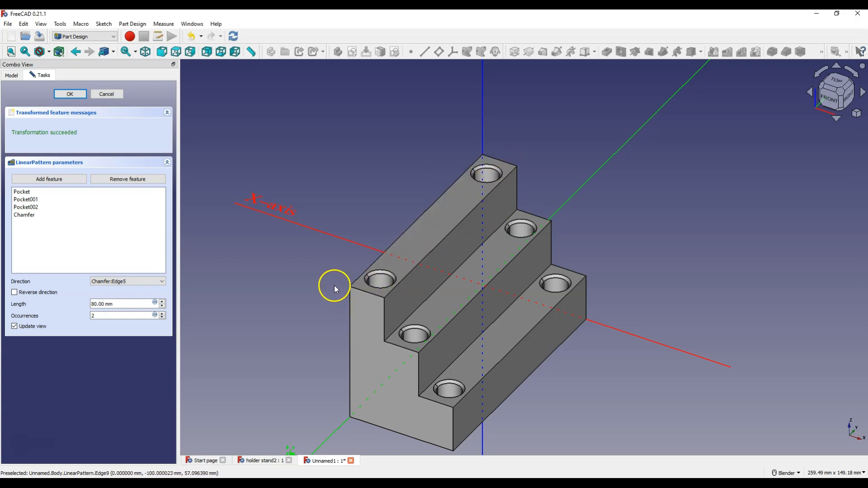
{"action": "mouse_move", "coordinate": [379, 289]}
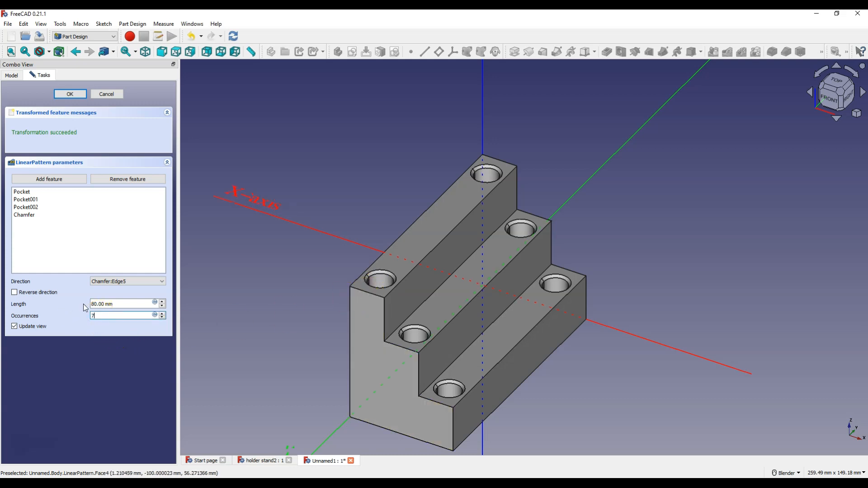
{"action": "type", "text": "7"}
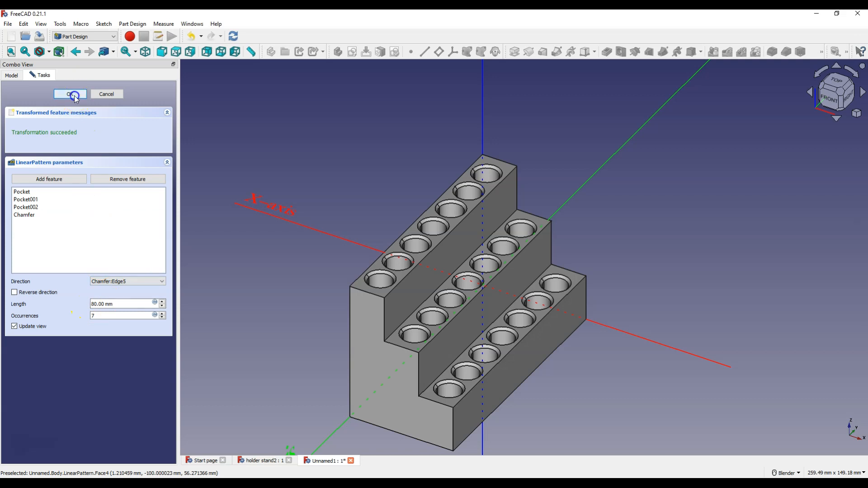
{"action": "left_click", "coordinate": [70, 94]}
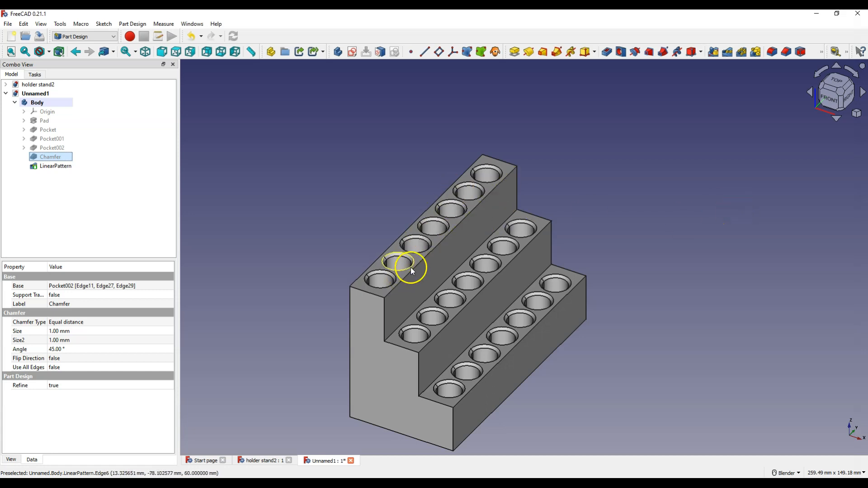
{"action": "mouse_move", "coordinate": [367, 199]}
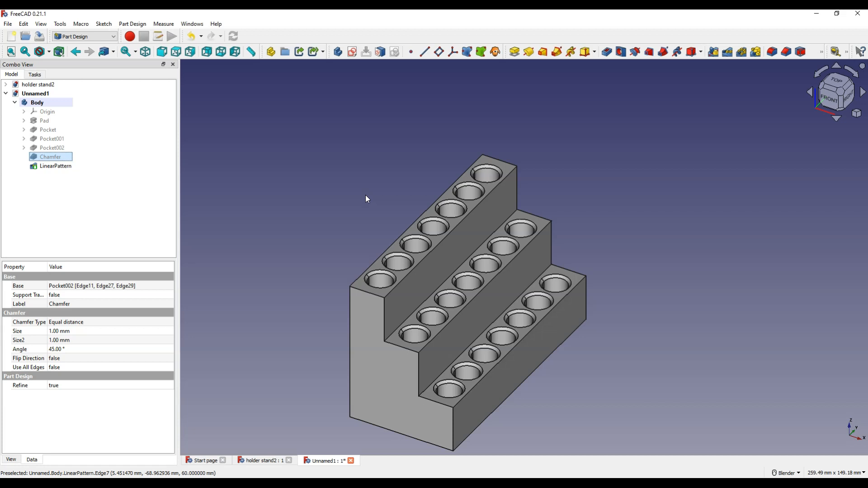
{"action": "mouse_move", "coordinate": [188, 208]}
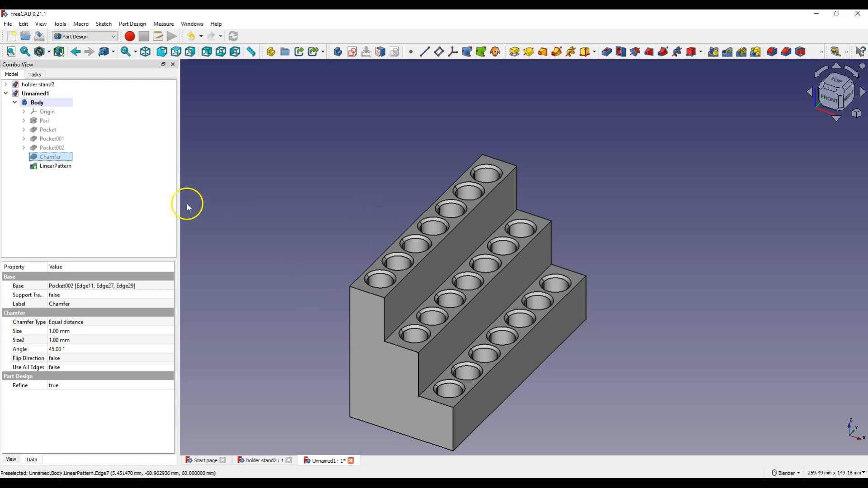
Select the LinearPattern feature in the model tree for export.
{"action": "left_click", "coordinate": [54, 167]}
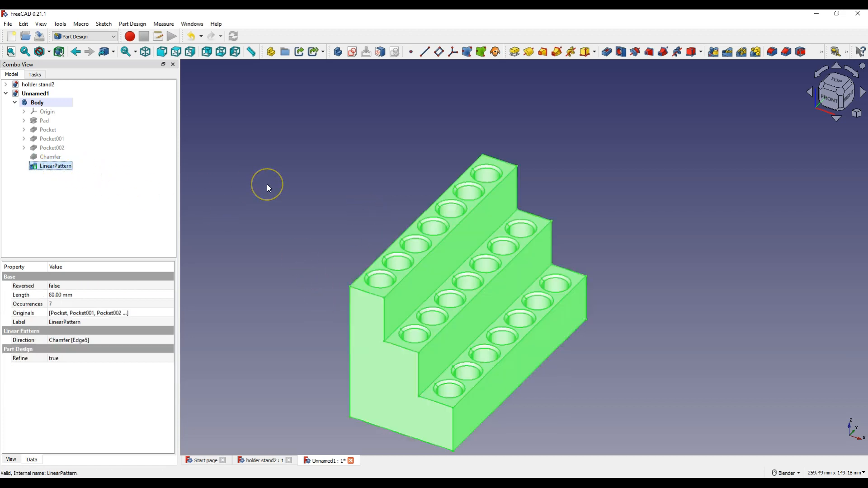
{"action": "mouse_move", "coordinate": [267, 188]}
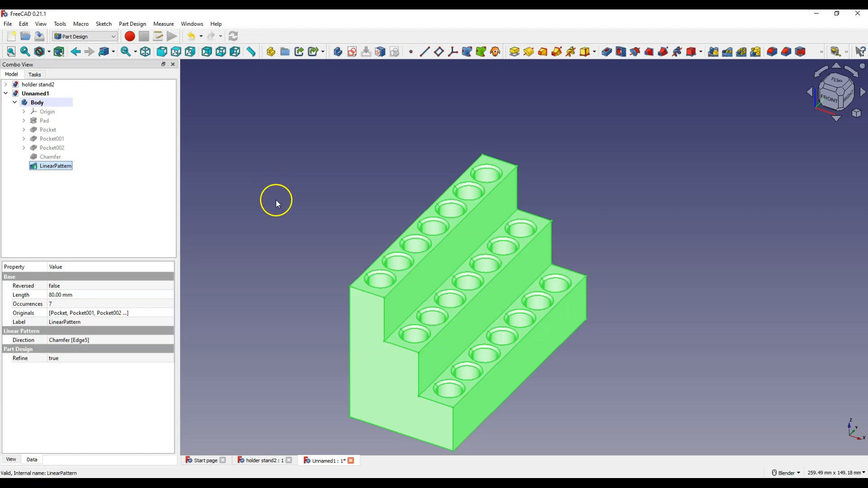
Export the stand as the STL mesh file stand-holder.stl.
{"action": "left_click", "coordinate": [8, 23]}
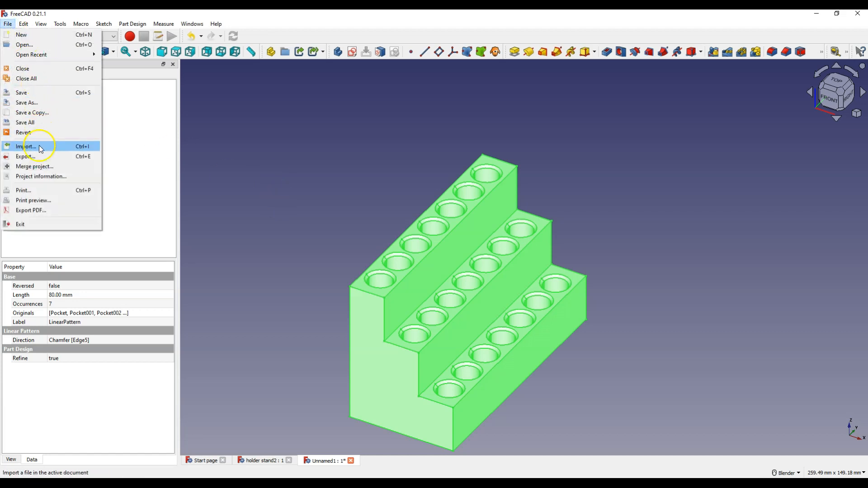
{"action": "mouse_move", "coordinate": [38, 158]}
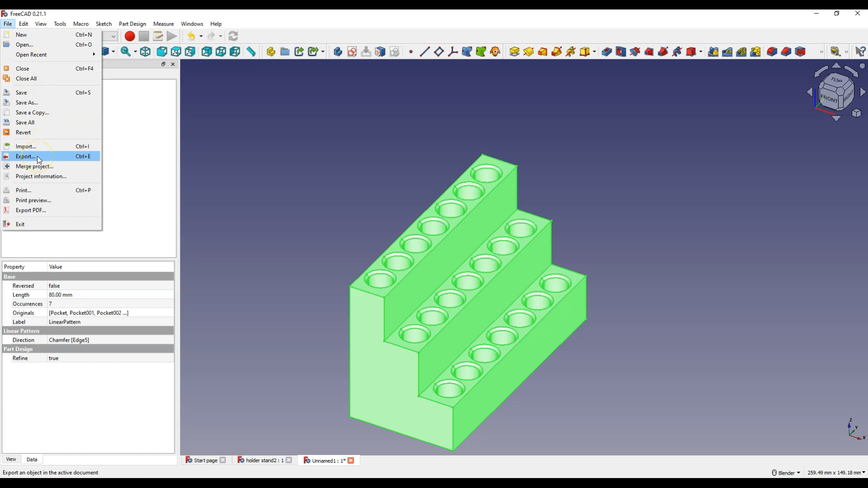
{"action": "left_click", "coordinate": [23, 156]}
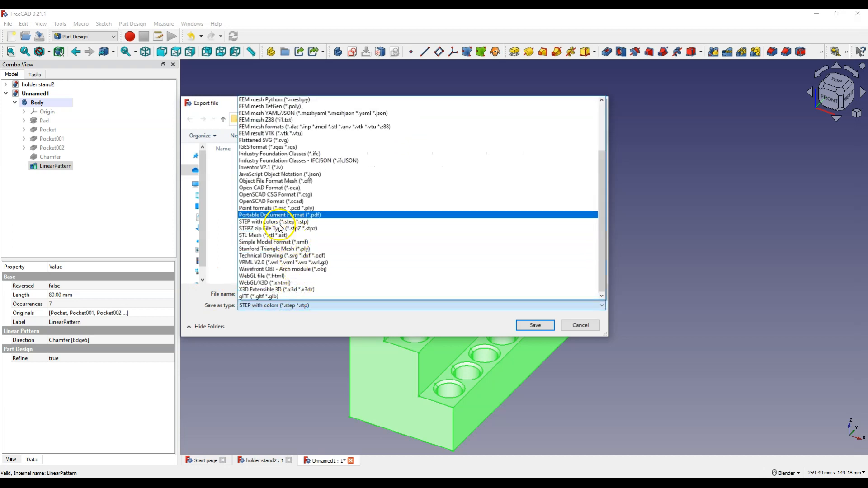
{"action": "left_click", "coordinate": [257, 235]}
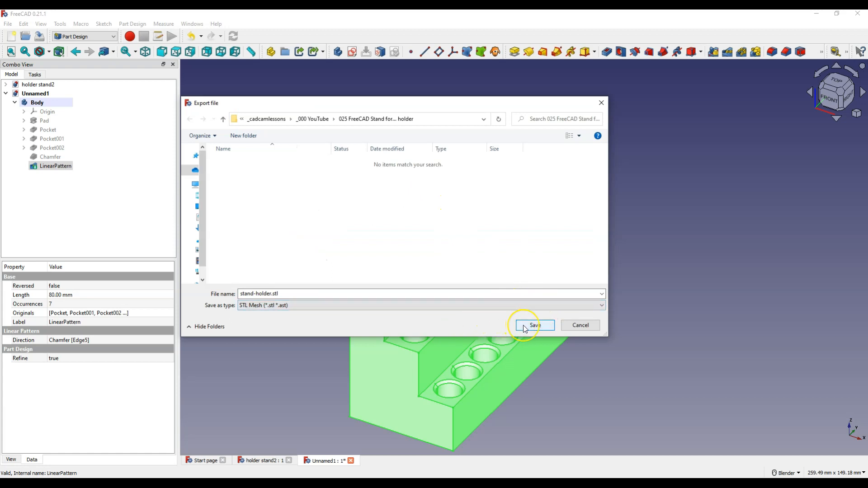
{"action": "left_click", "coordinate": [534, 324]}
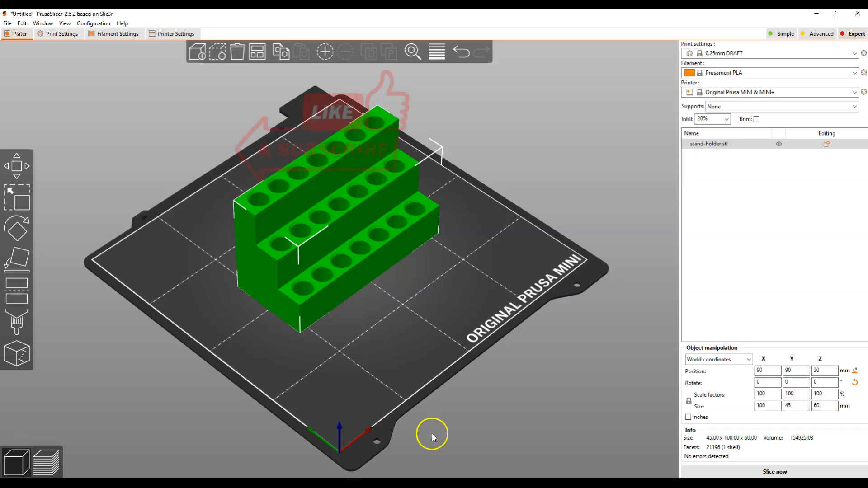
{"action": "mouse_move", "coordinate": [551, 192]}
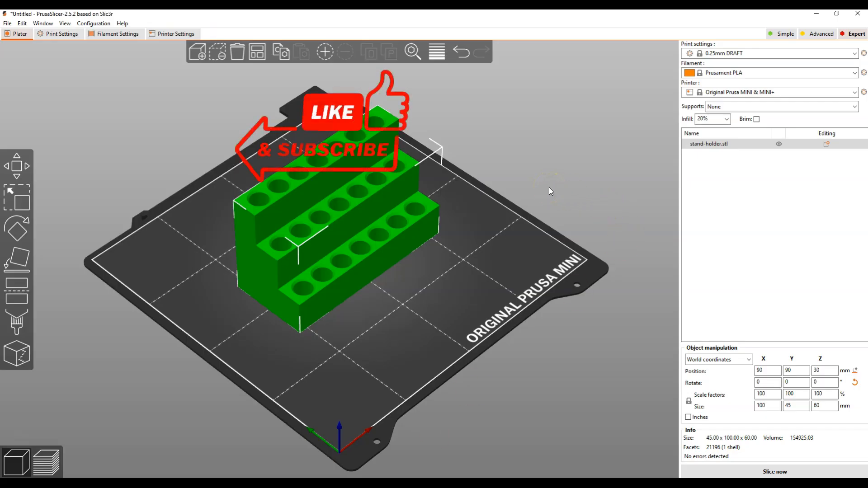